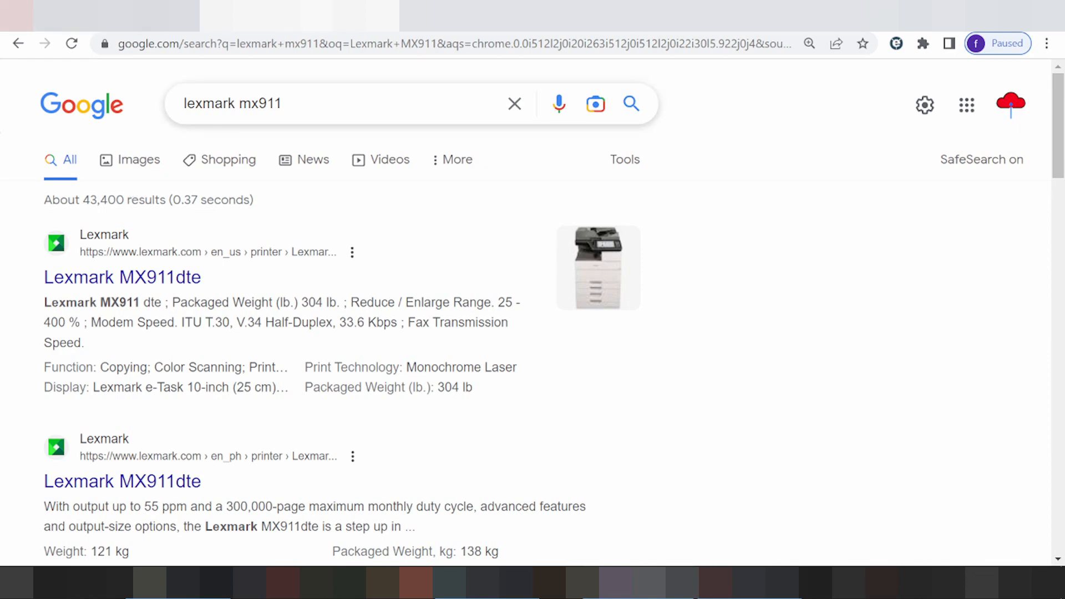
- Search Google for 'lexmark mx911 driver download' via the suggestion
left_click(339, 103)
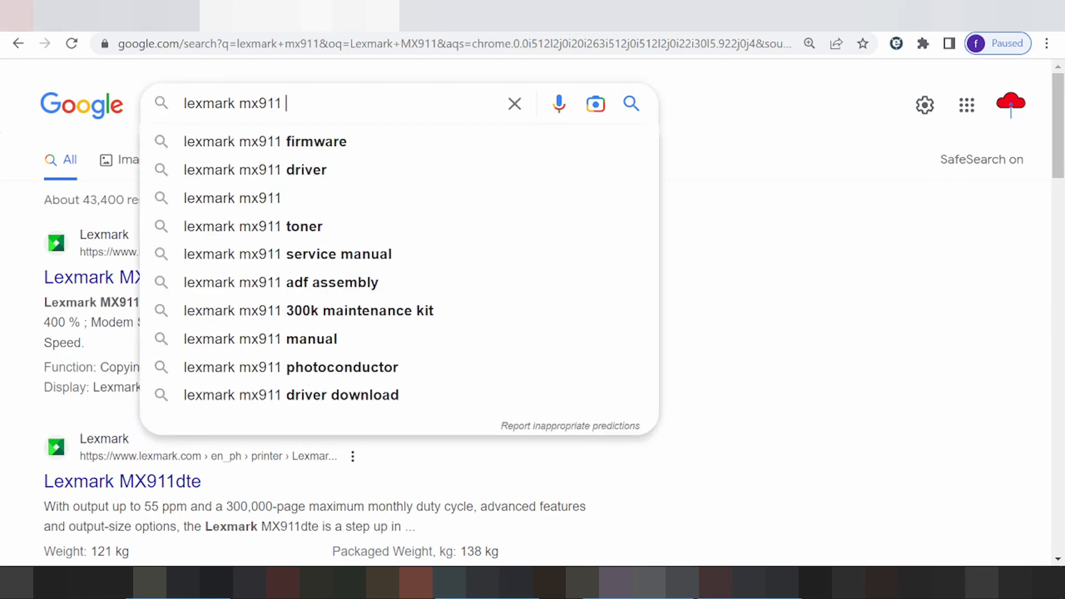
type("driver")
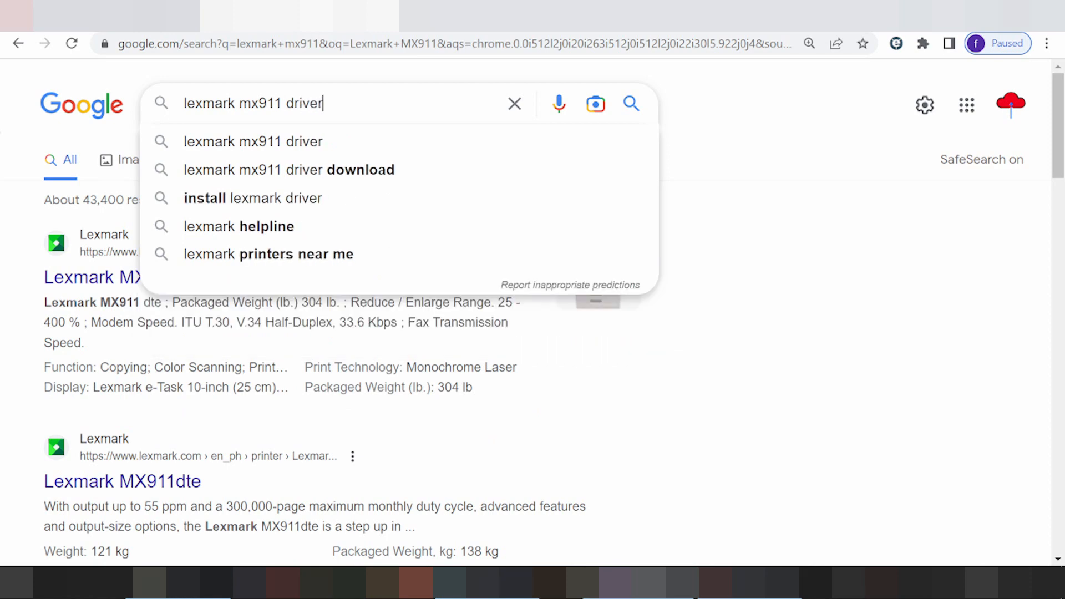
type("down")
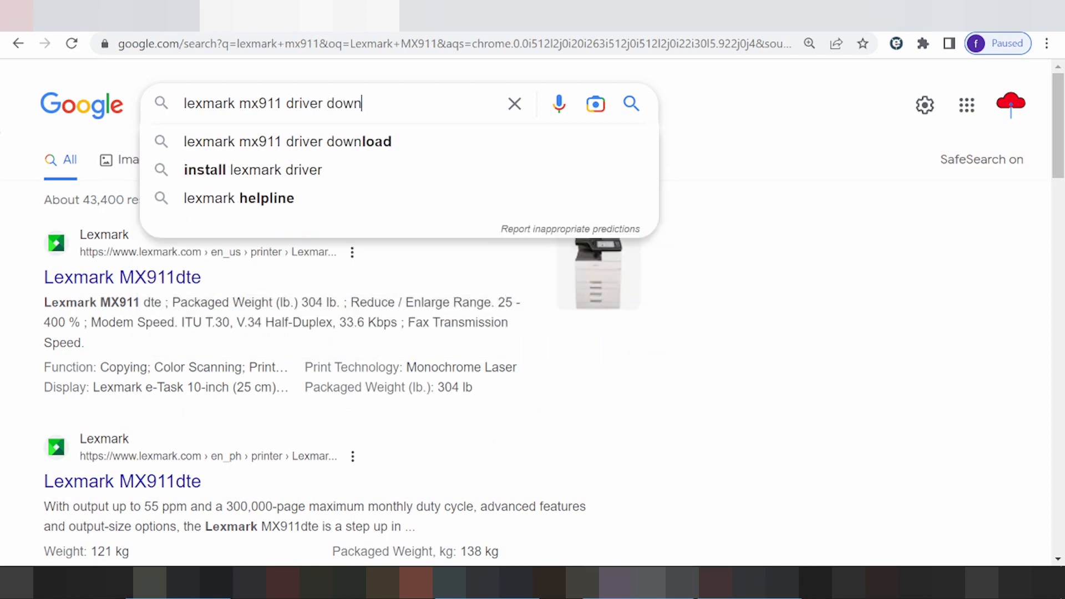
left_click(285, 141)
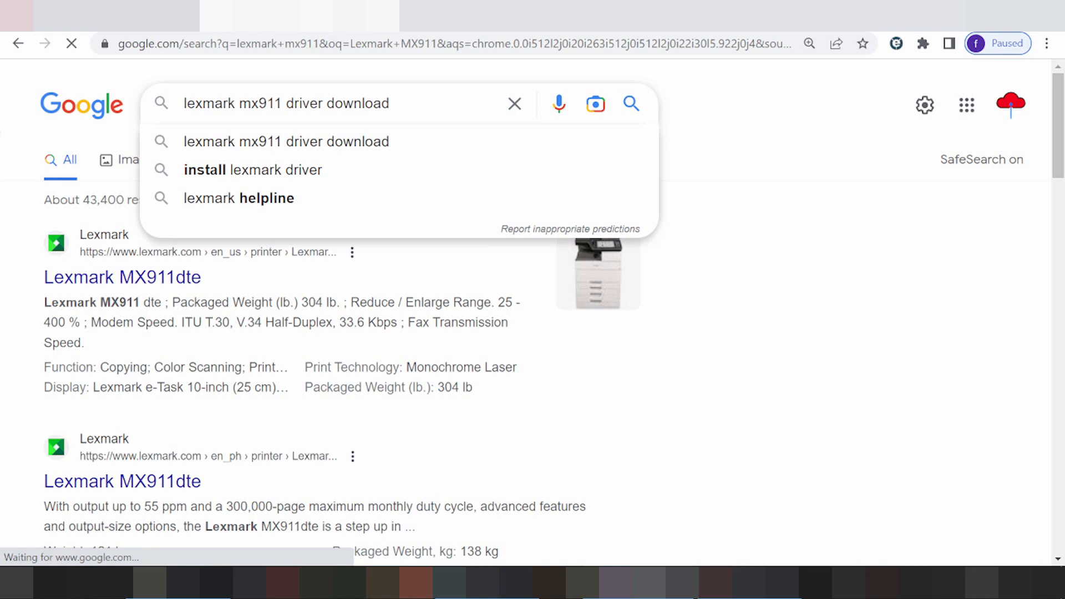
left_click(286, 141)
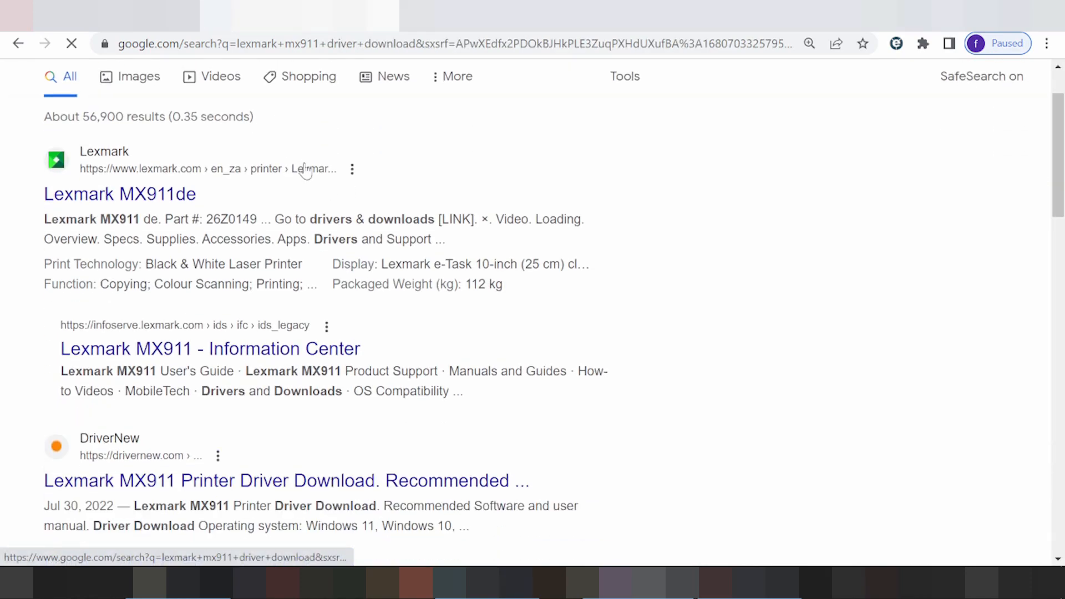
- Scroll through the search results and back up to the official Lexmark MX911de result
scroll("down", 3)
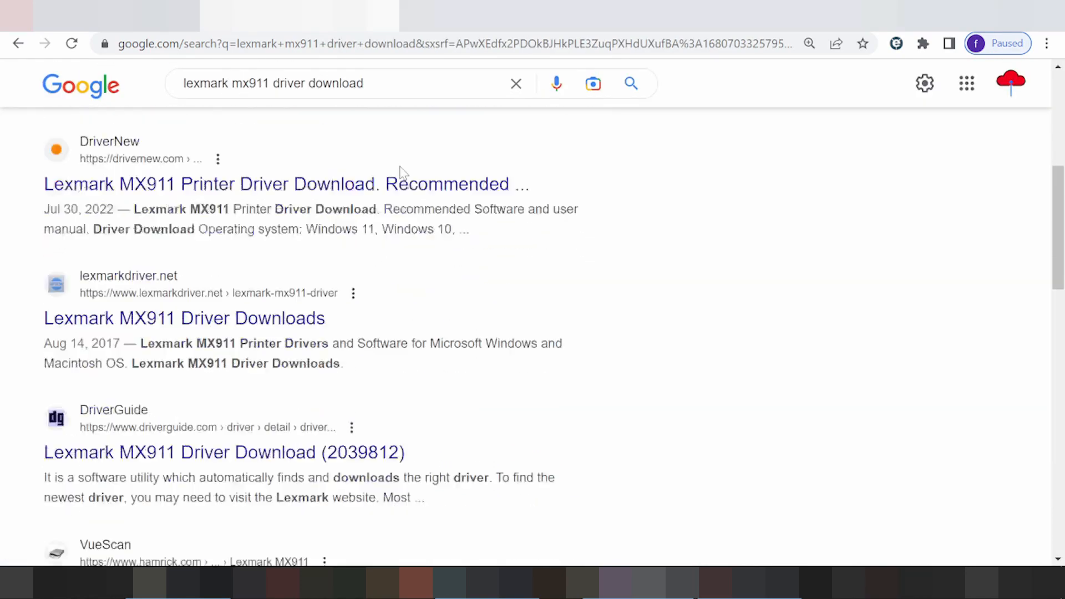
scroll("down", 3)
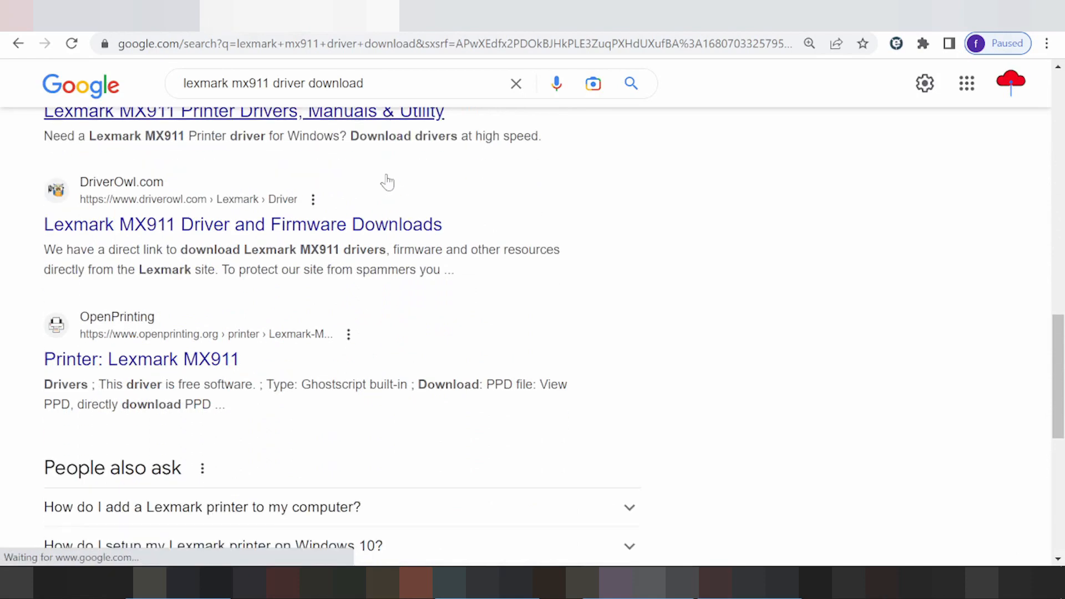
scroll("up", 3)
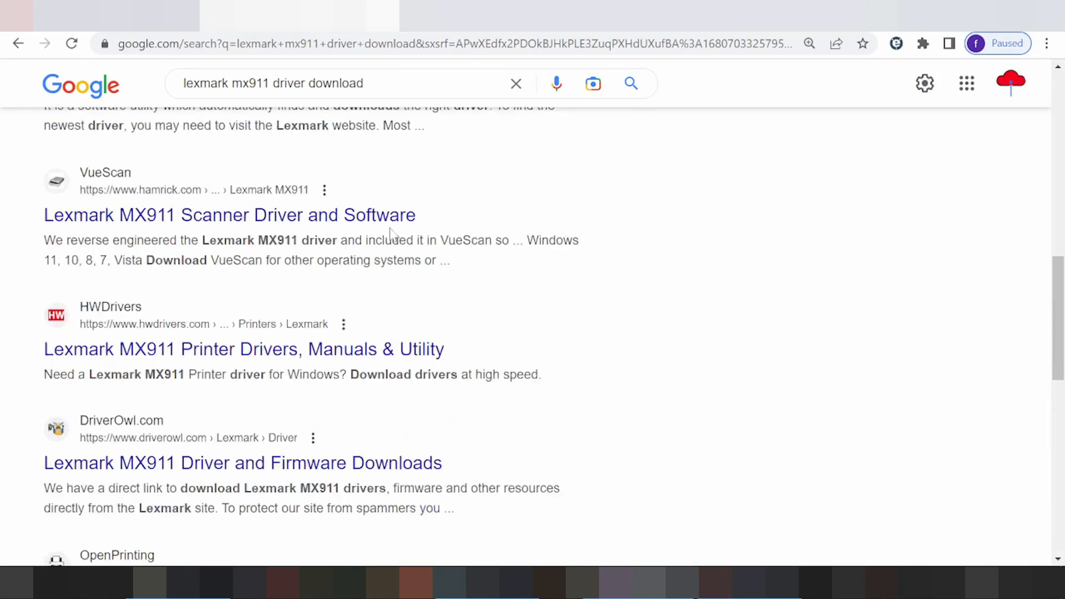
scroll("up", 3)
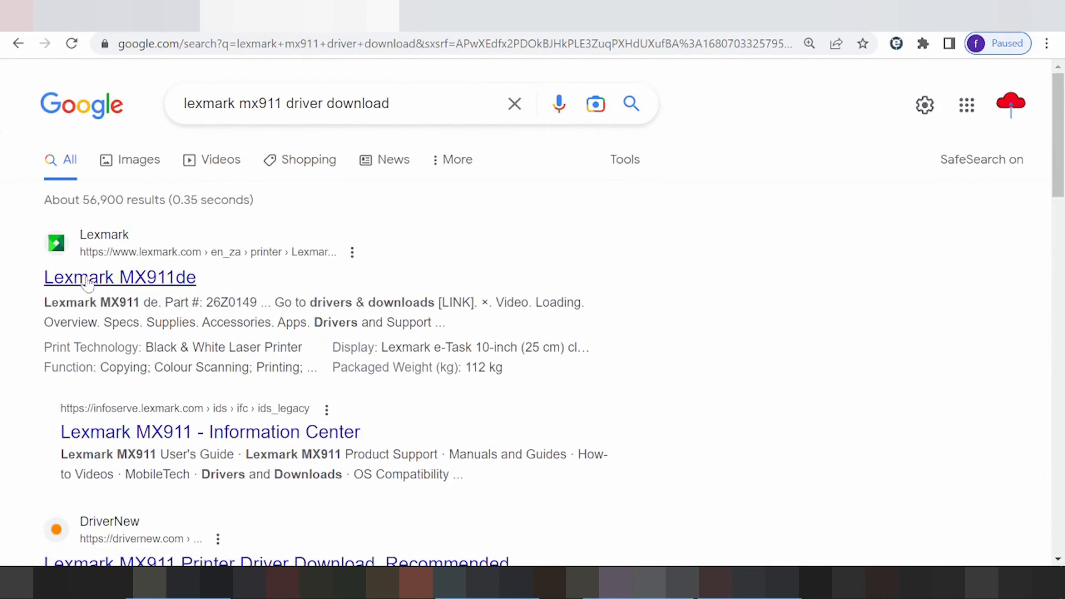
- Open the Lexmark MX911de product page from the search results
left_click(120, 277)
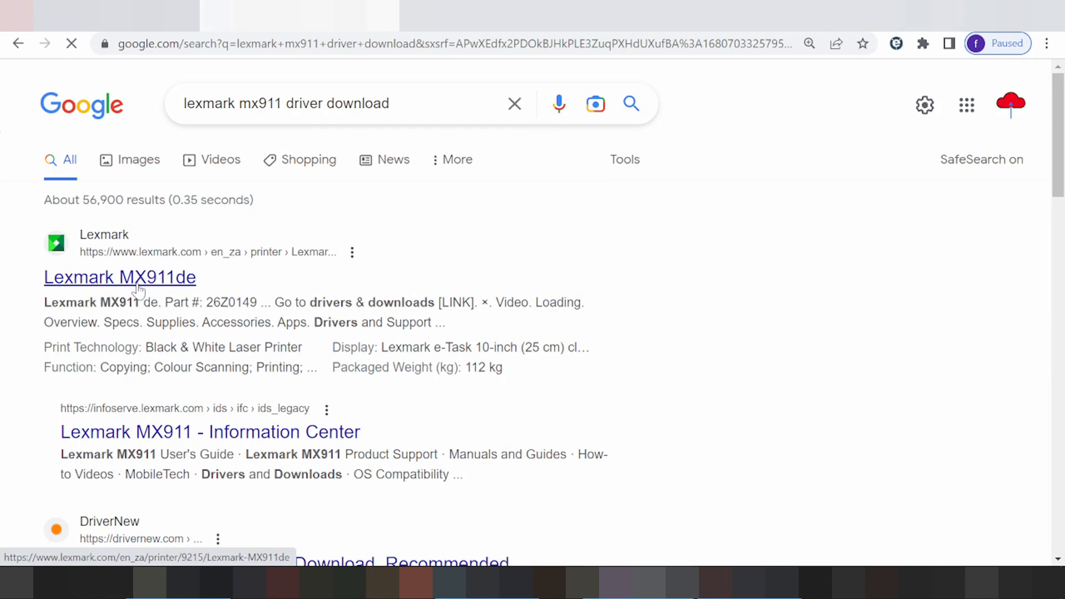
left_click(120, 278)
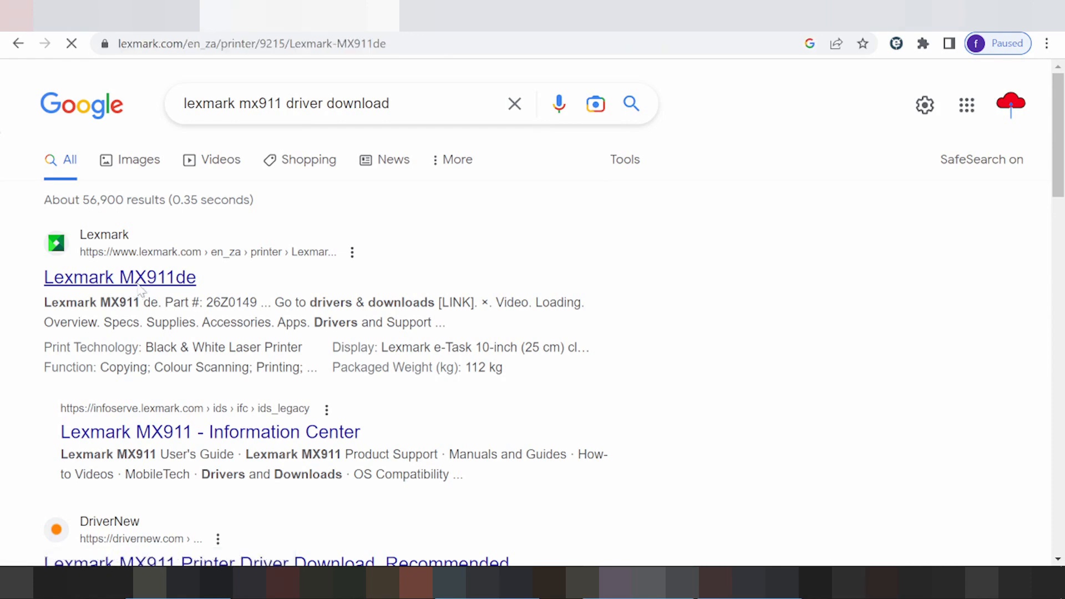
left_click(120, 278)
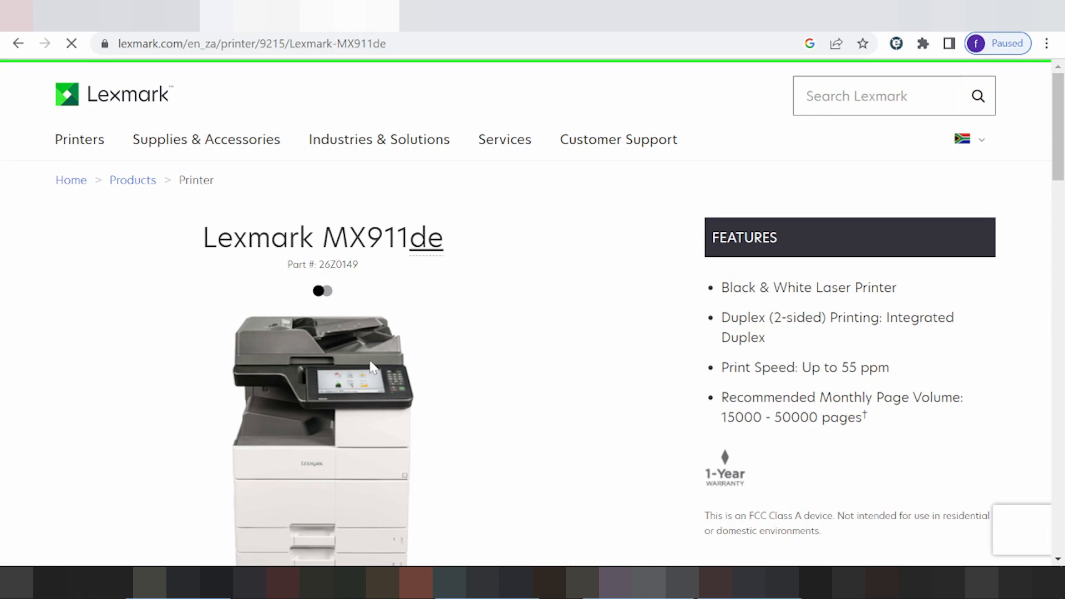
- Go to the MX911de Drivers and Support page on the Lexmark site
scroll("down", 3)
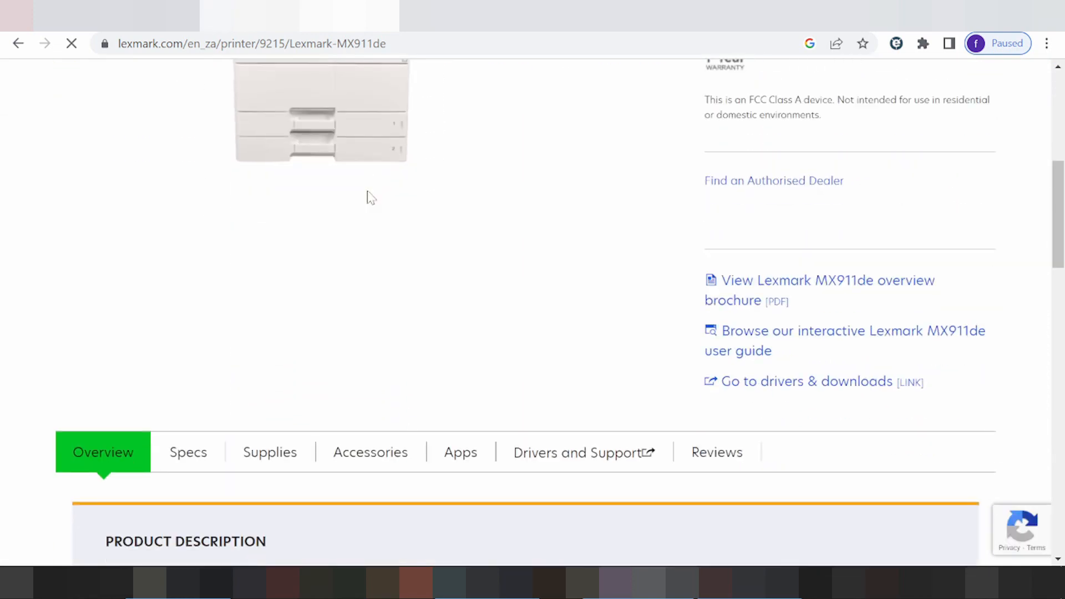
scroll("down", 3)
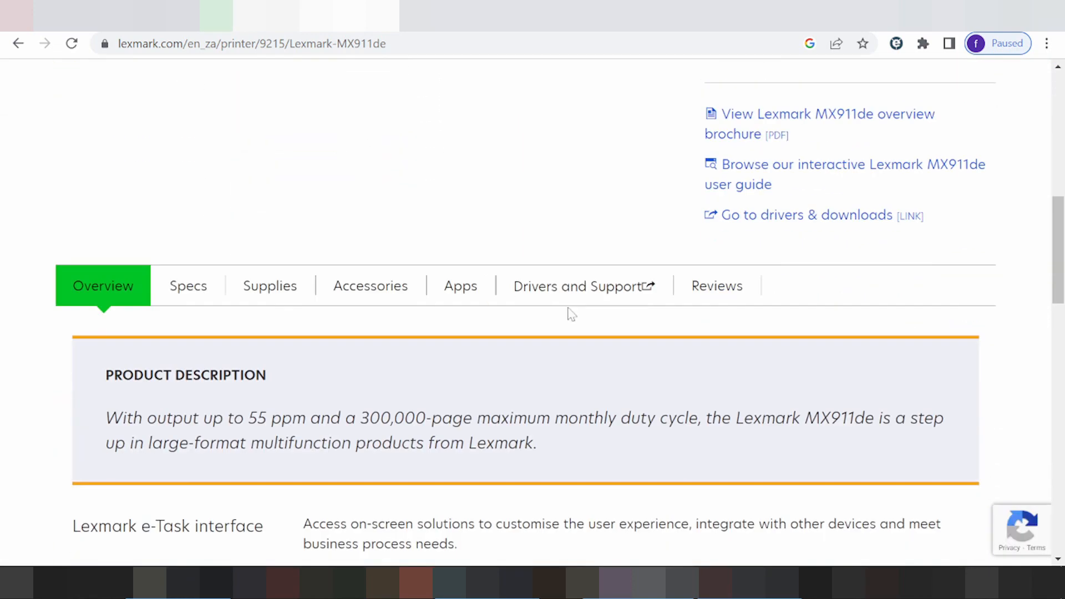
left_click(575, 285)
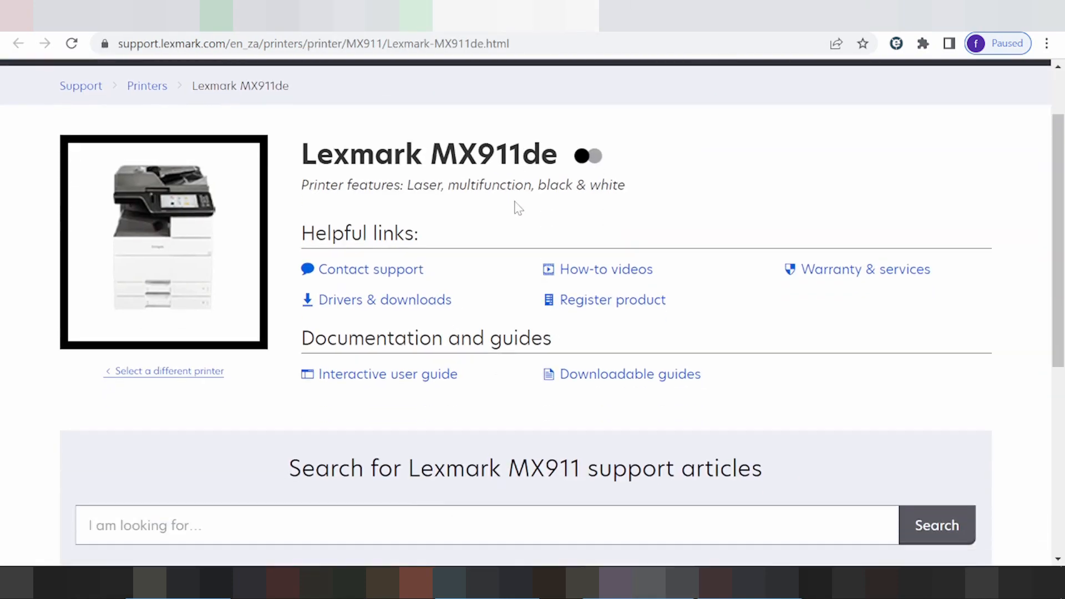
mouse_move(385, 300)
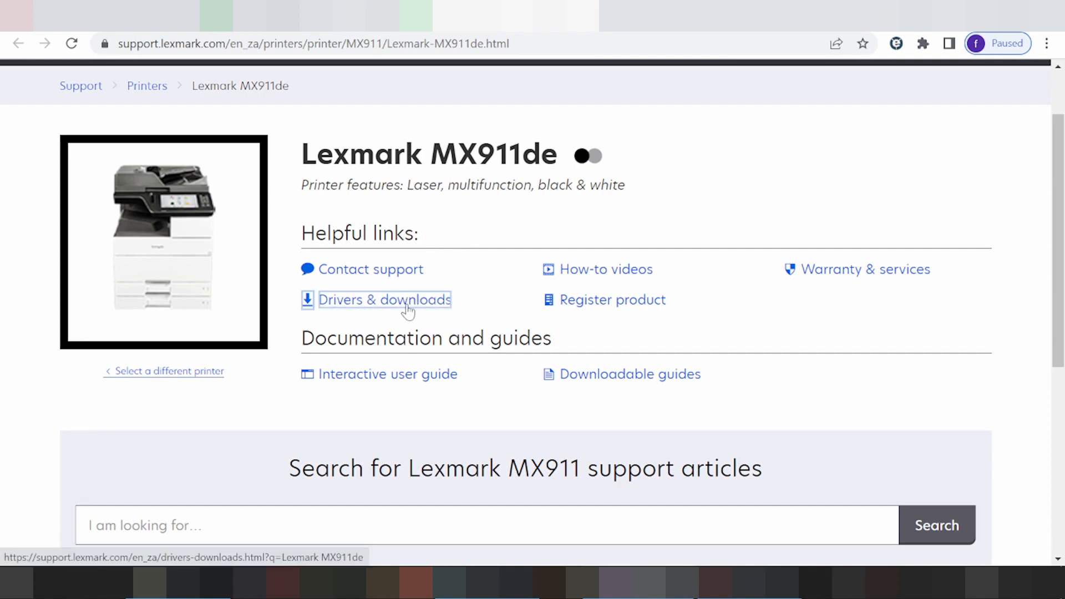
- Find Drivers & downloads for model 'Lexmark MX911', listing 22 files for the detected Windows OS
left_click(385, 299)
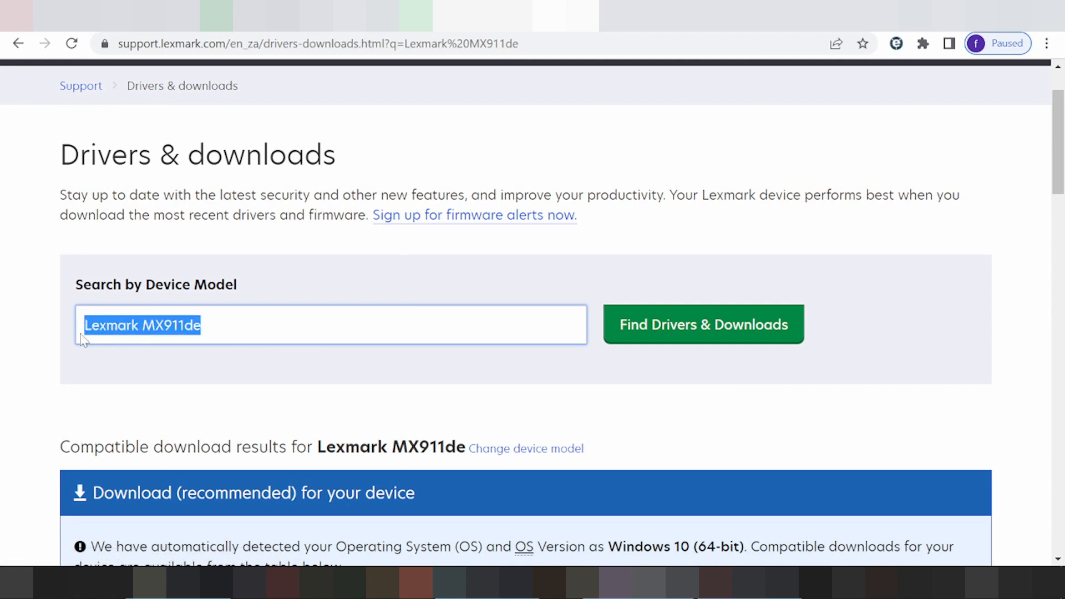
key("Backspace")
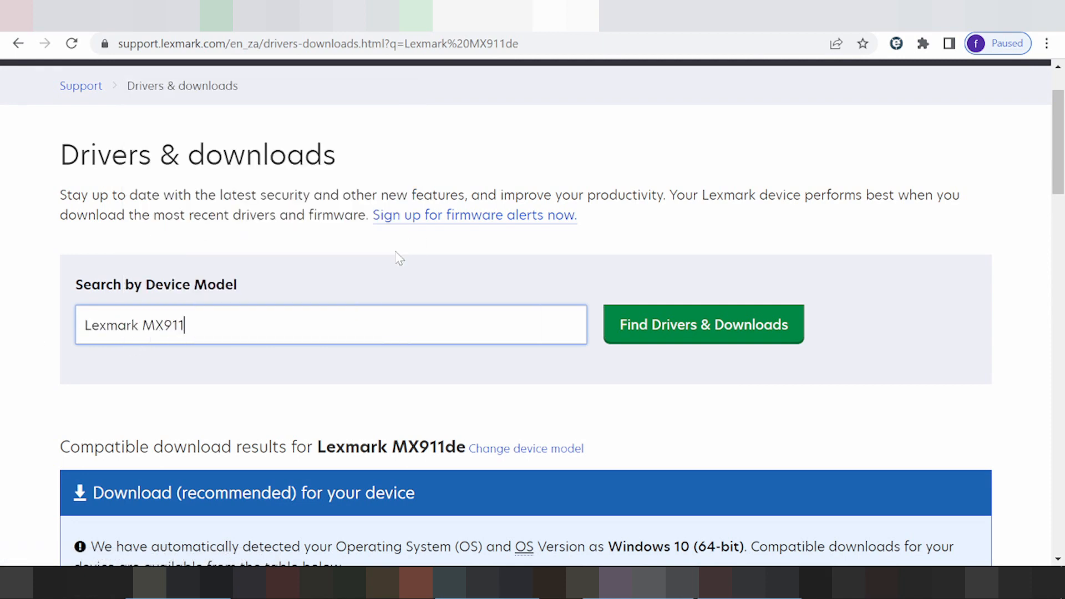
left_click(703, 324)
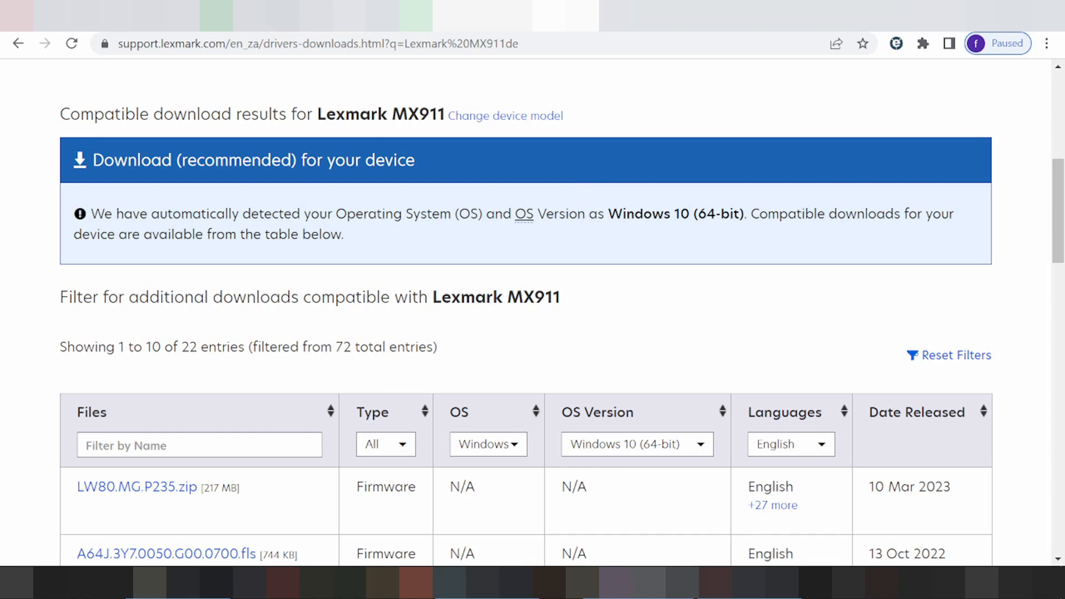
double_click(638, 213)
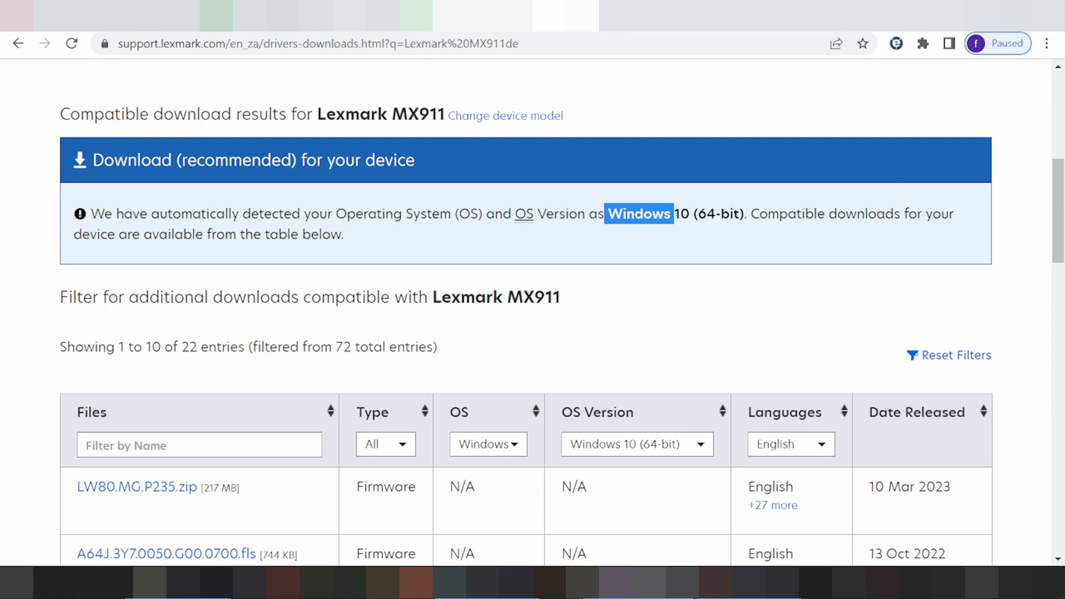
- Filter the MX911 downloads table to macOS 12, leaving 6 of 72 entries
scroll("down", 3)
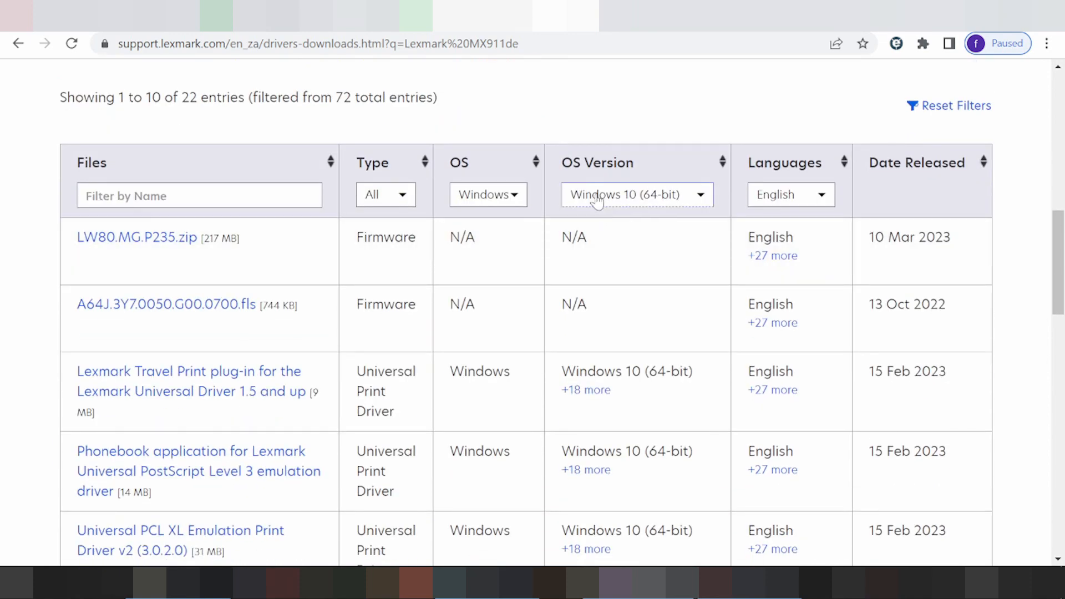
left_click(487, 196)
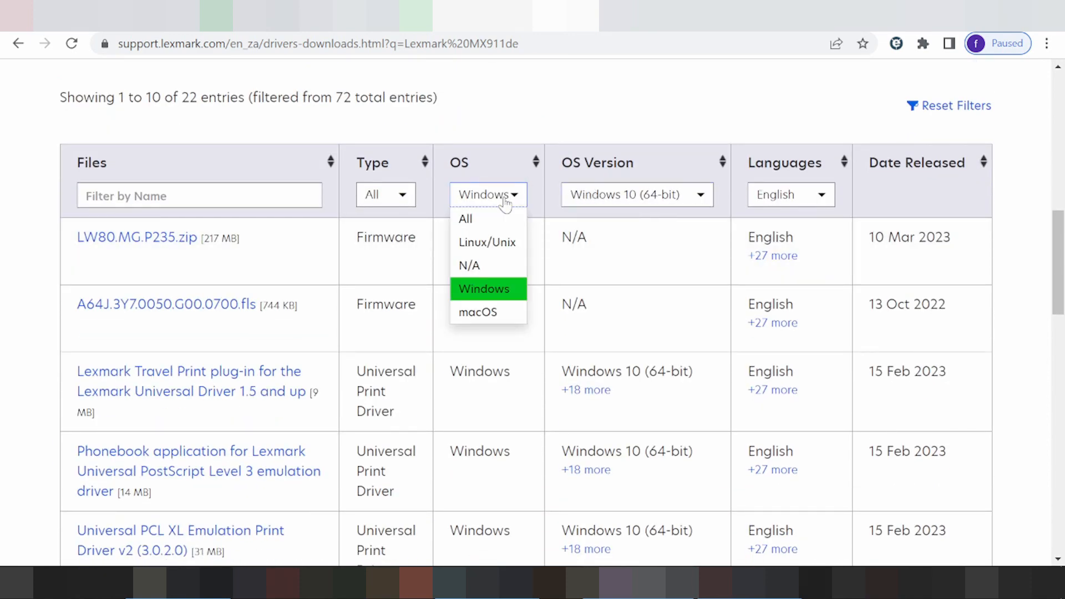
mouse_move(487, 243)
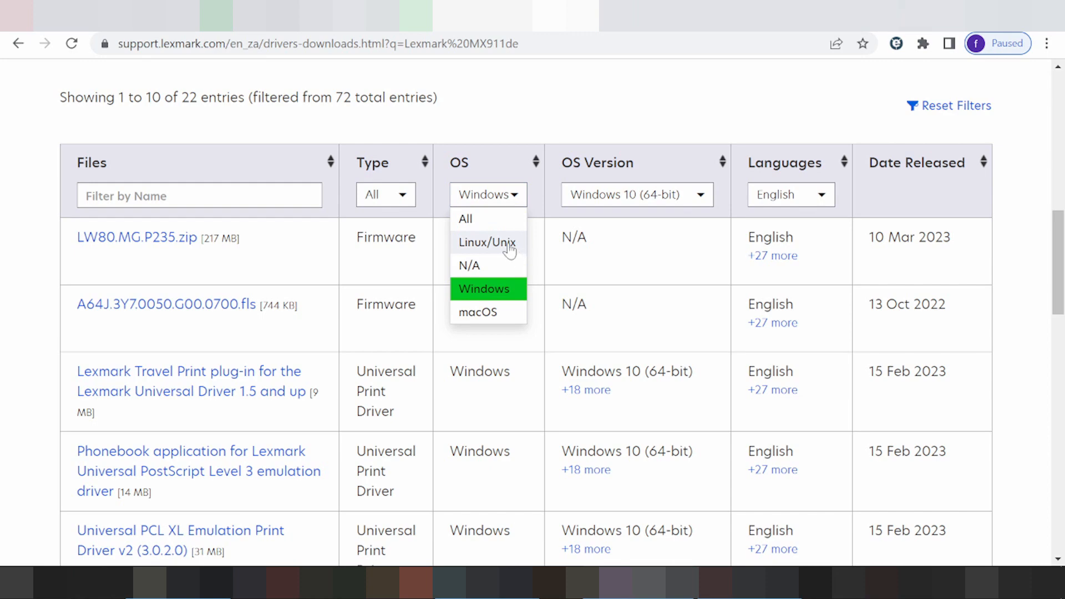
mouse_move(492, 311)
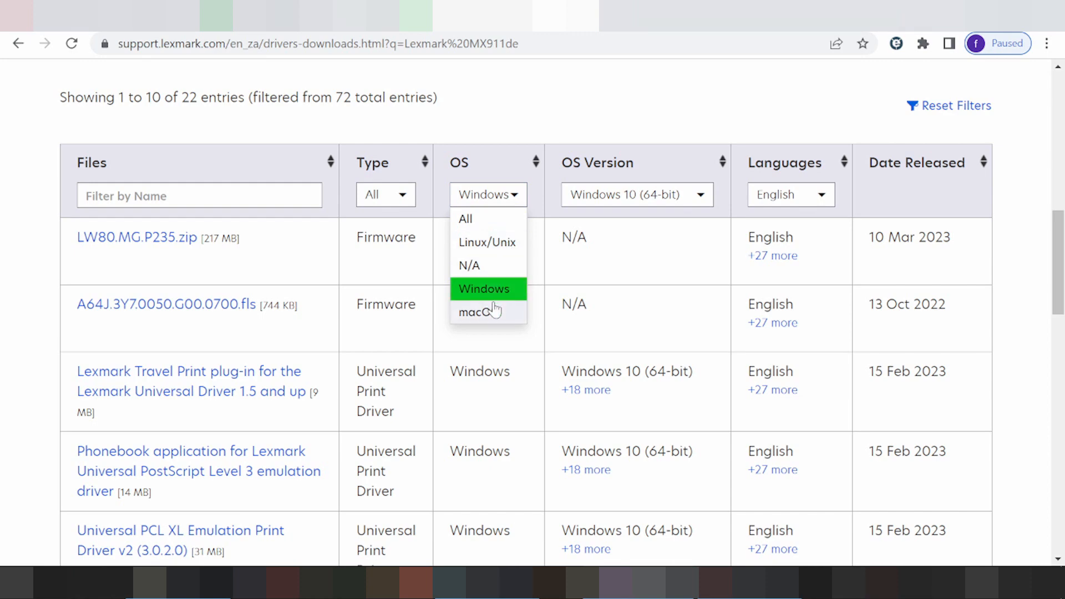
left_click(480, 312)
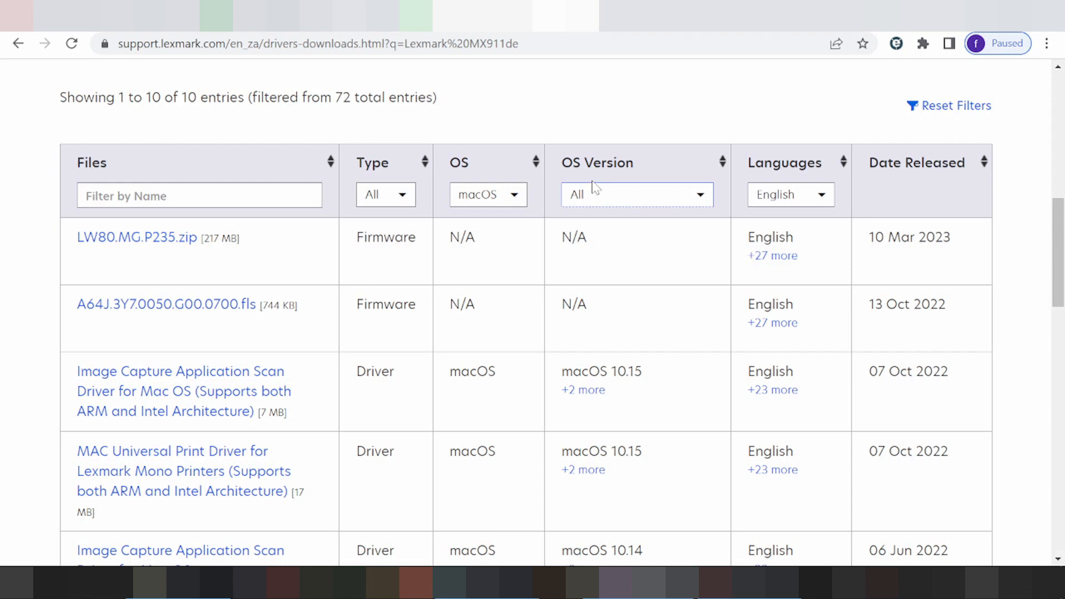
left_click(636, 194)
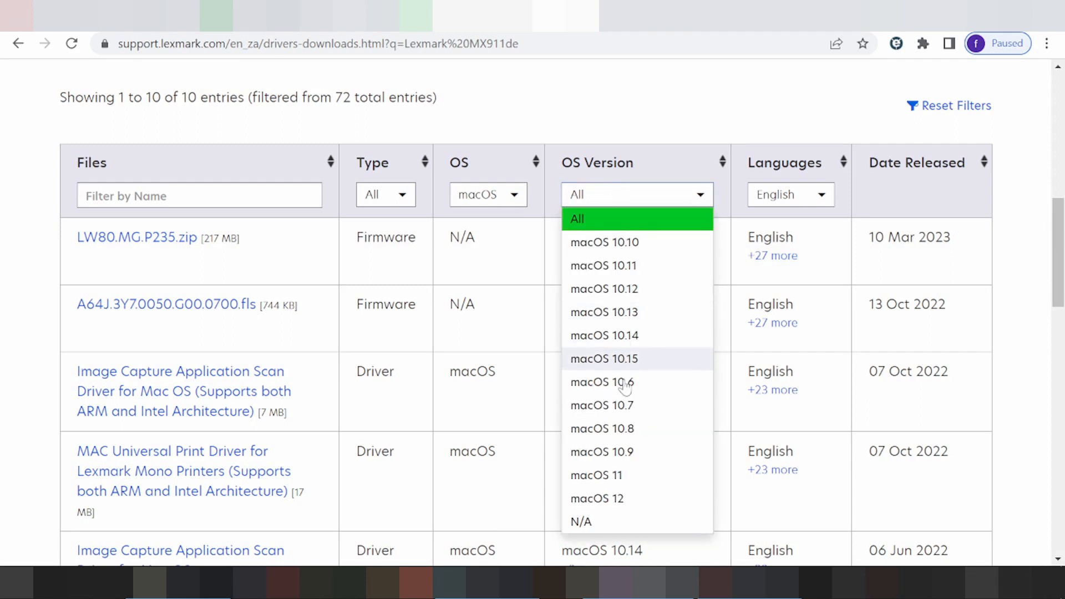
mouse_move(628, 483)
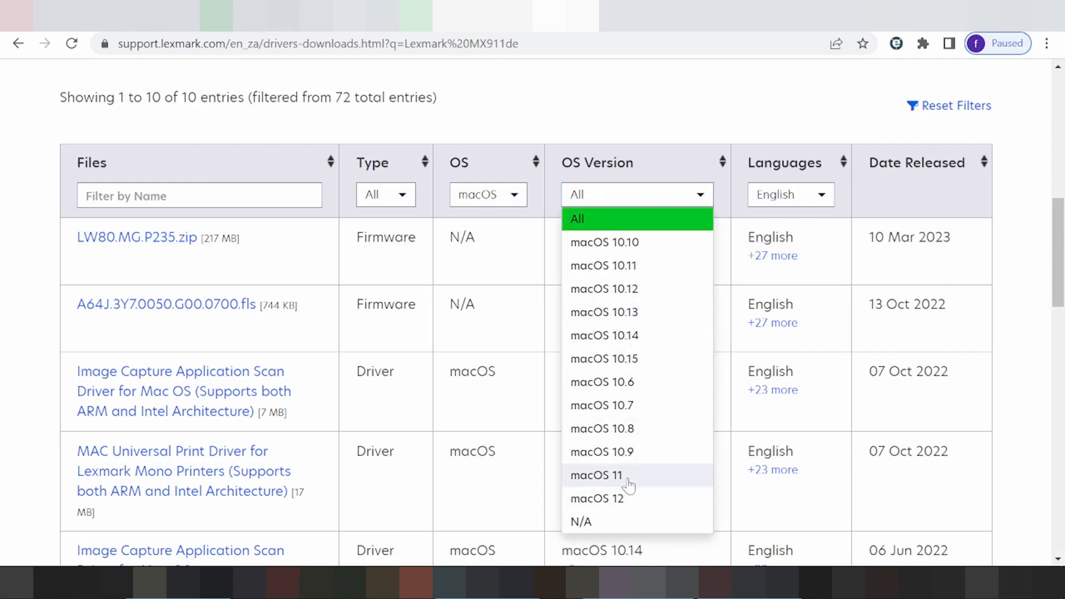
mouse_move(601, 382)
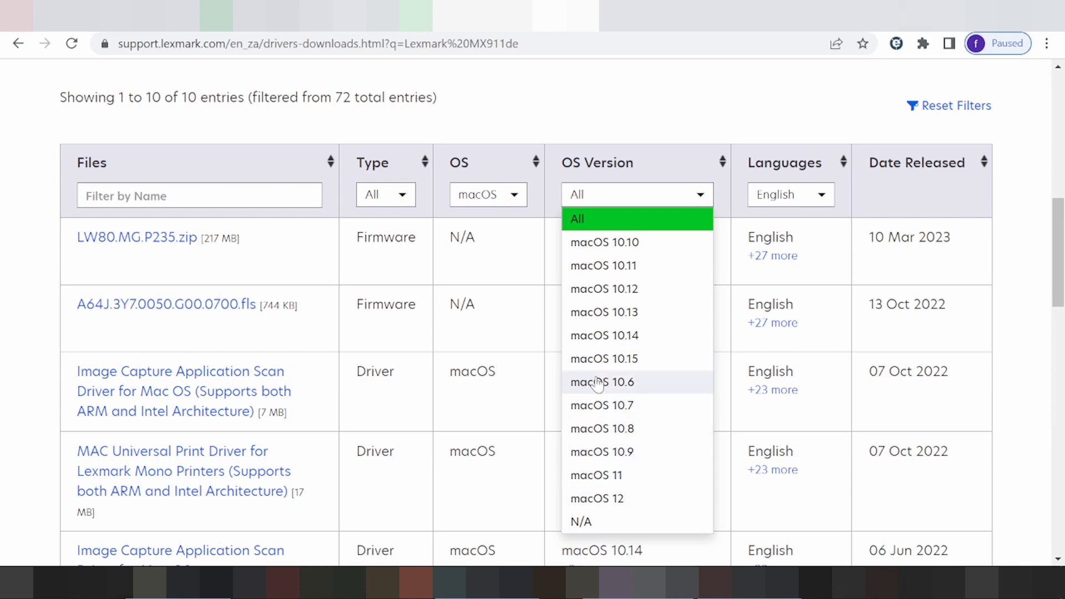
mouse_move(586, 297)
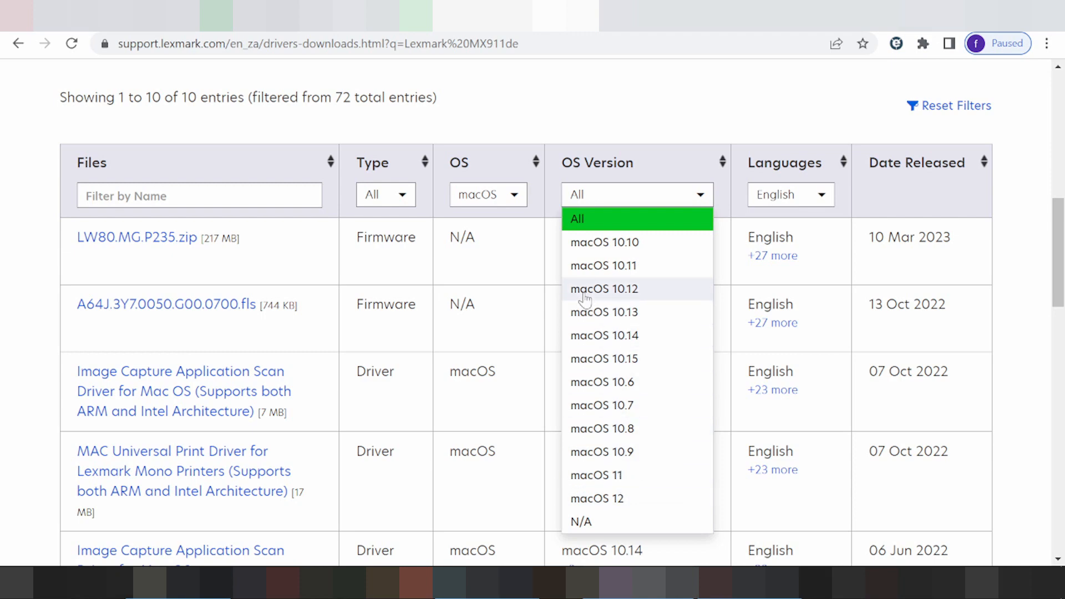
mouse_move(601, 319)
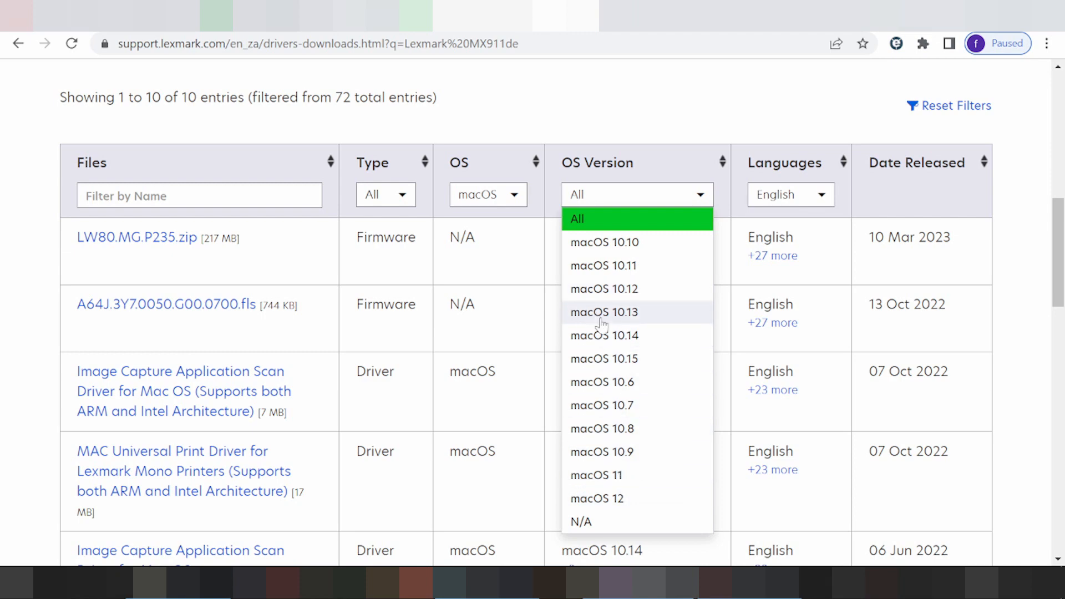
mouse_move(638, 498)
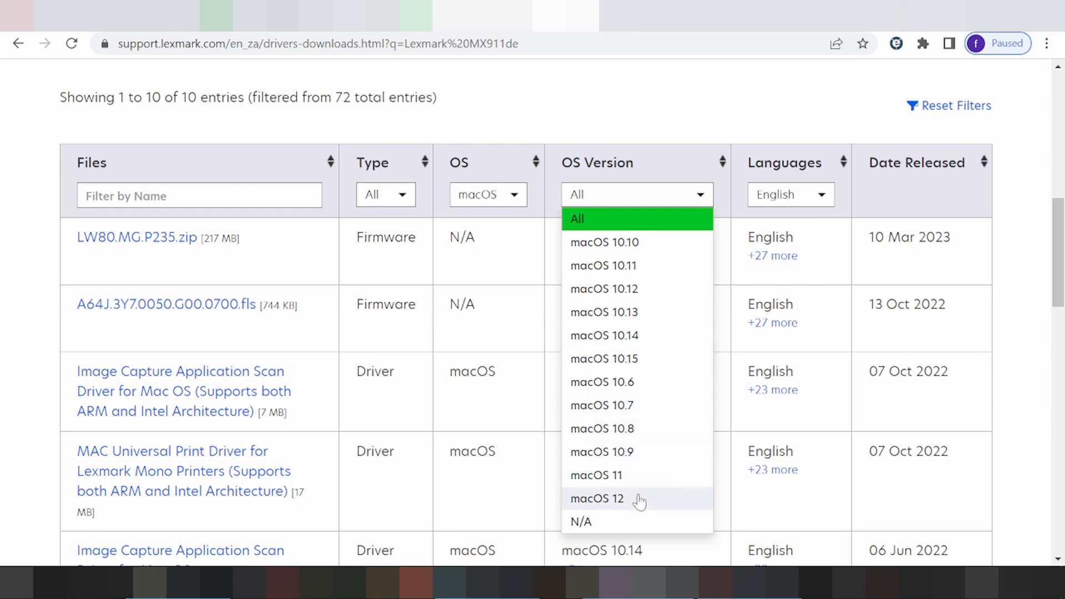
left_click(597, 498)
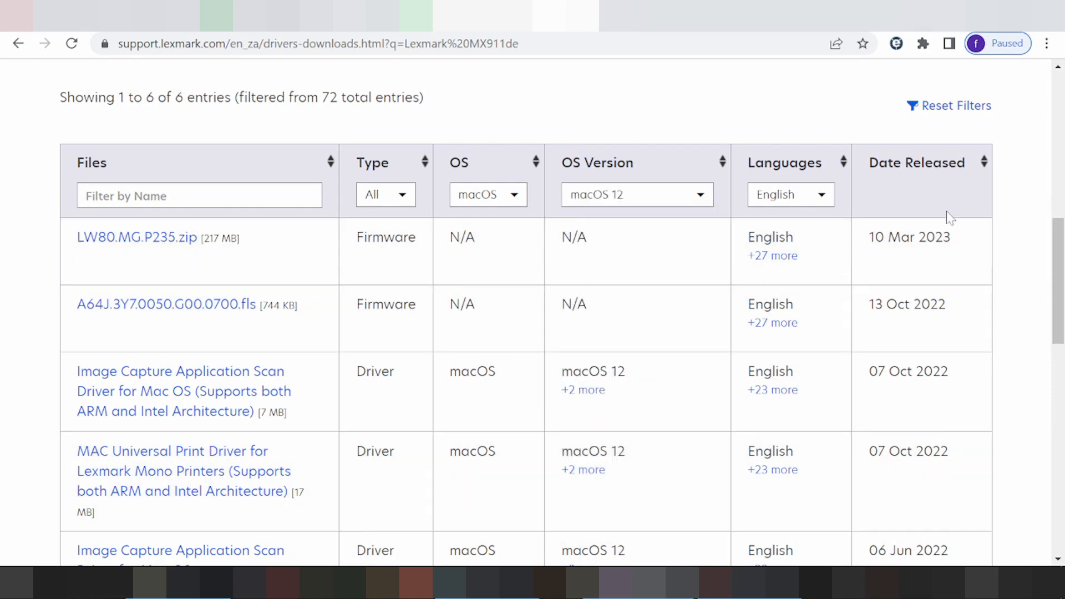
double_click(909, 237)
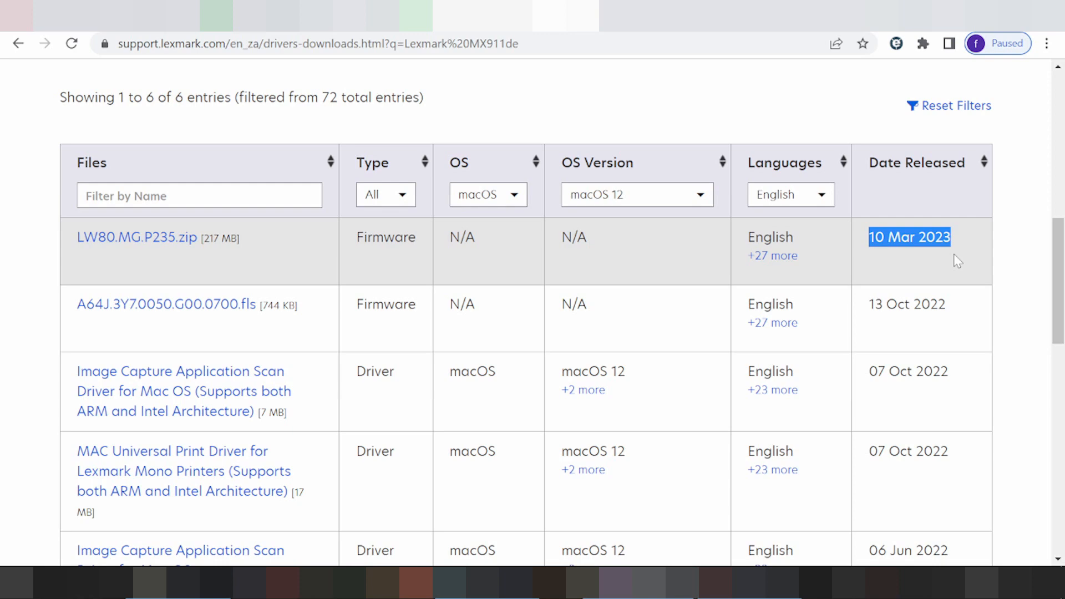
mouse_move(356, 245)
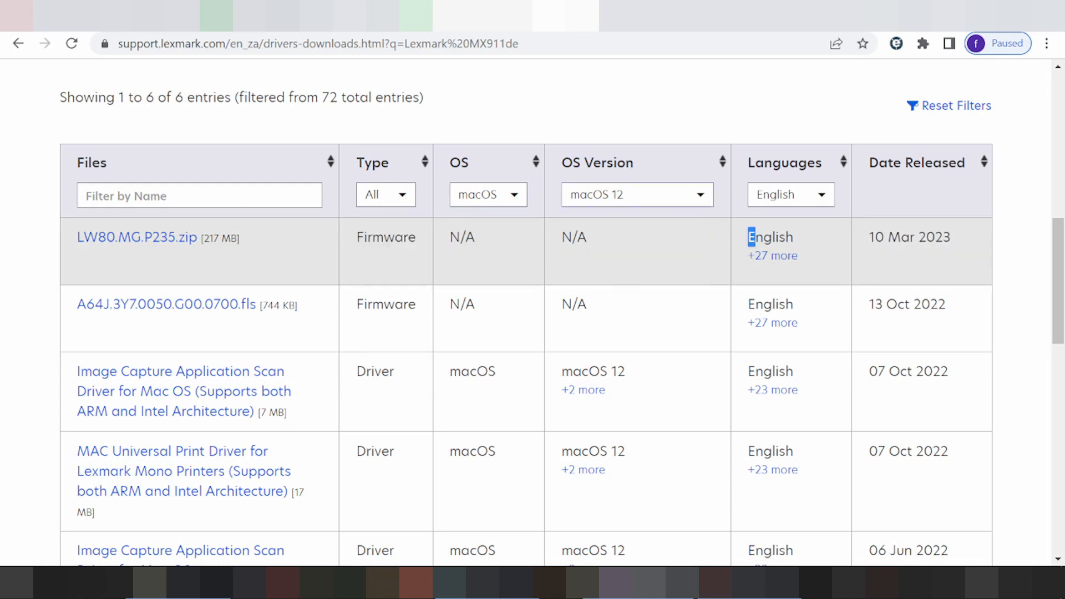
scroll("down", 3)
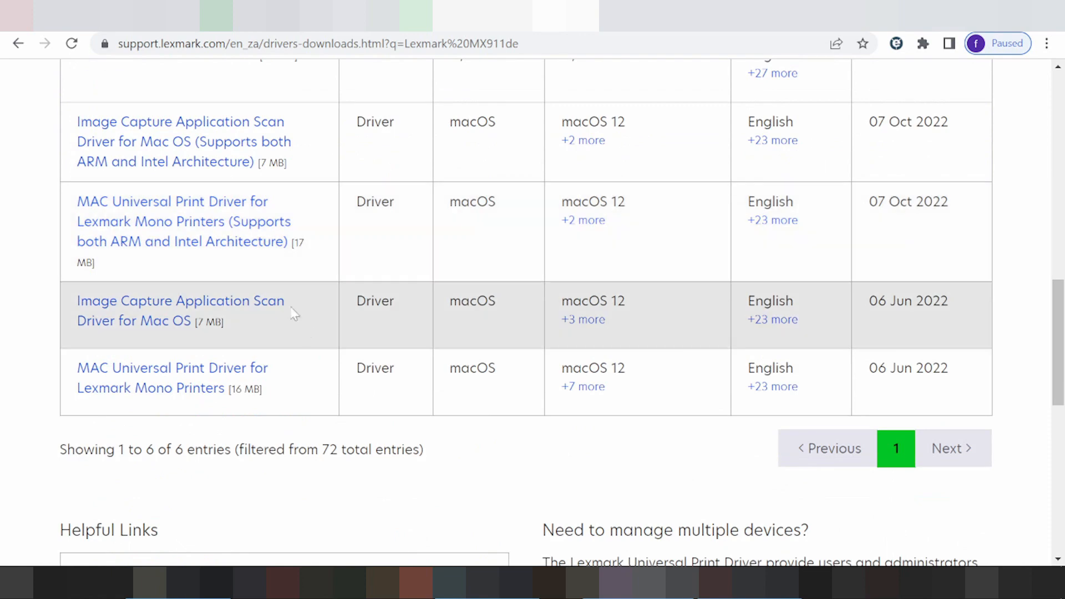
scroll("up", 3)
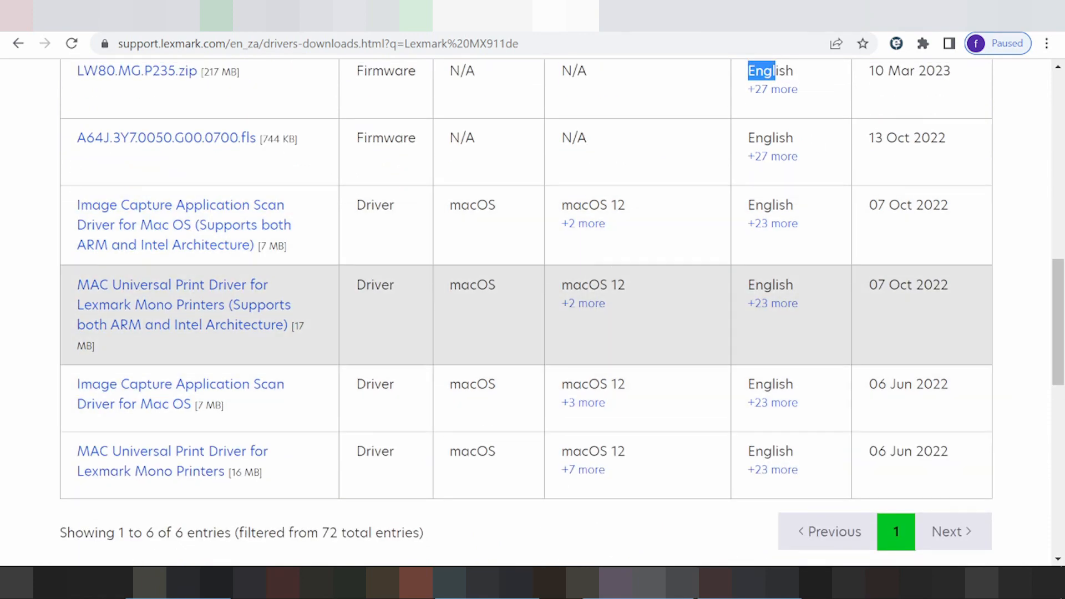
scroll("up", 3)
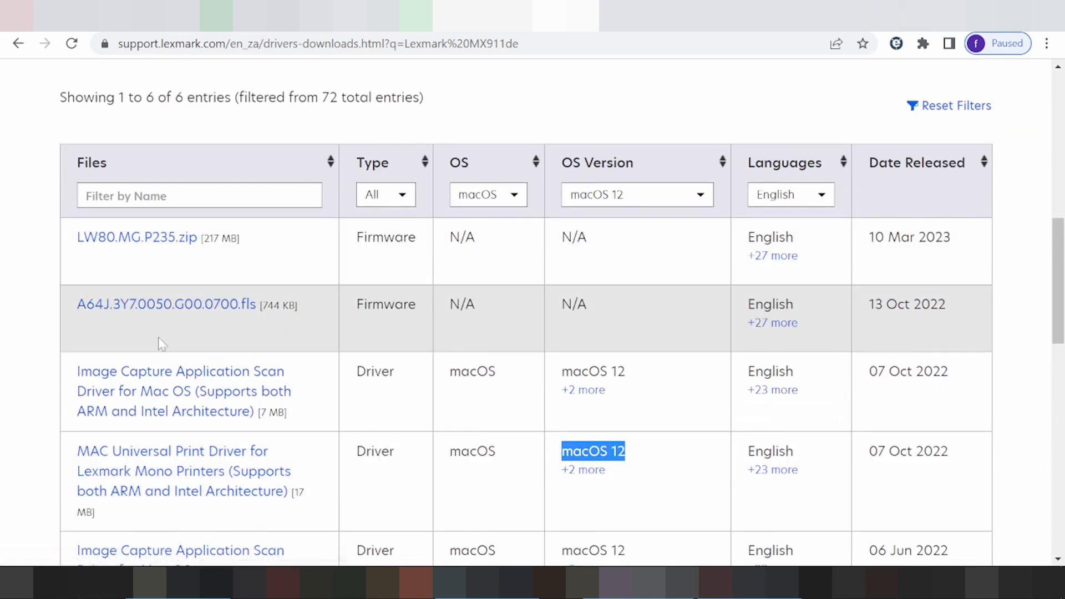
scroll("down", 3)
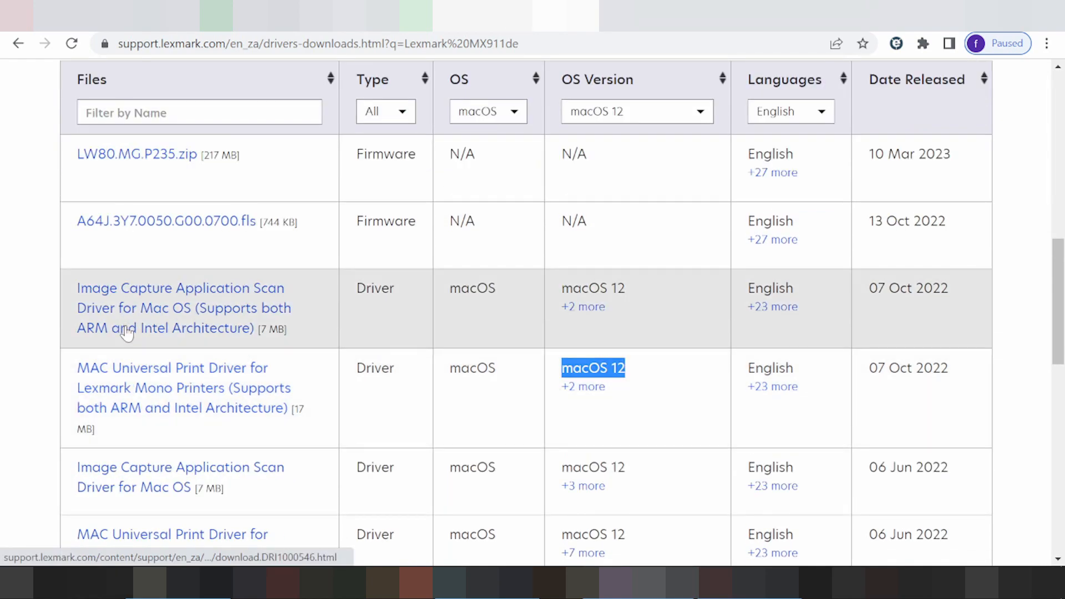
mouse_move(124, 295)
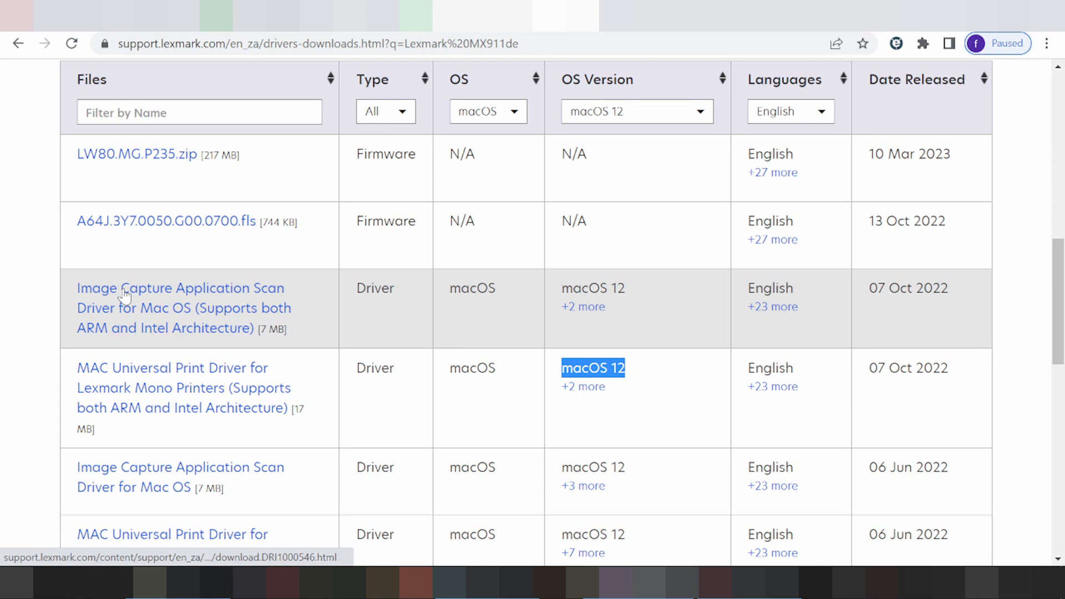
mouse_move(143, 304)
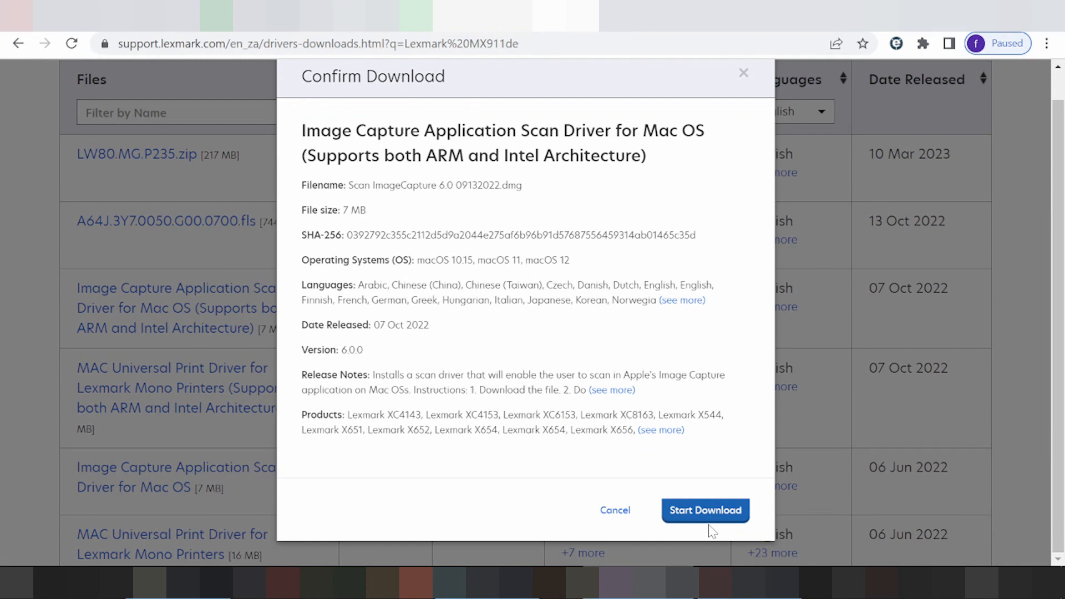
mouse_move(670, 529)
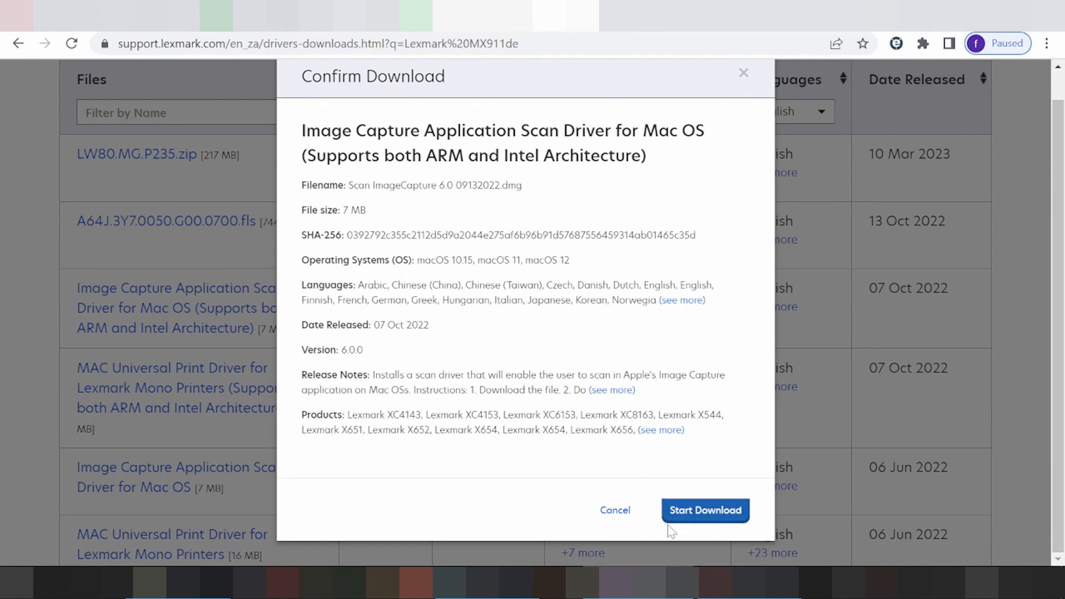
mouse_move(614, 511)
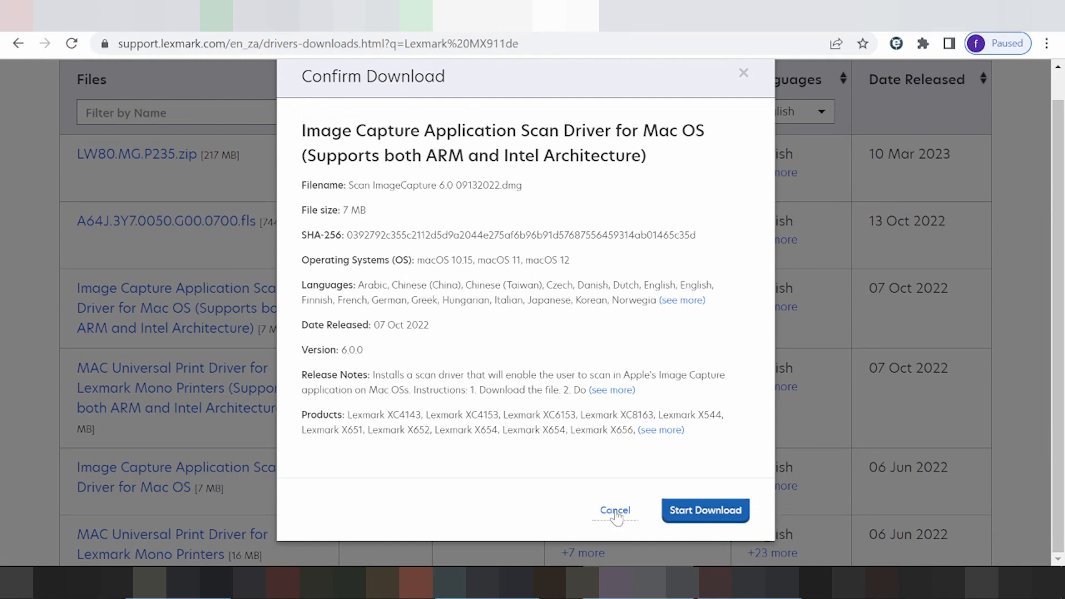
left_click(614, 510)
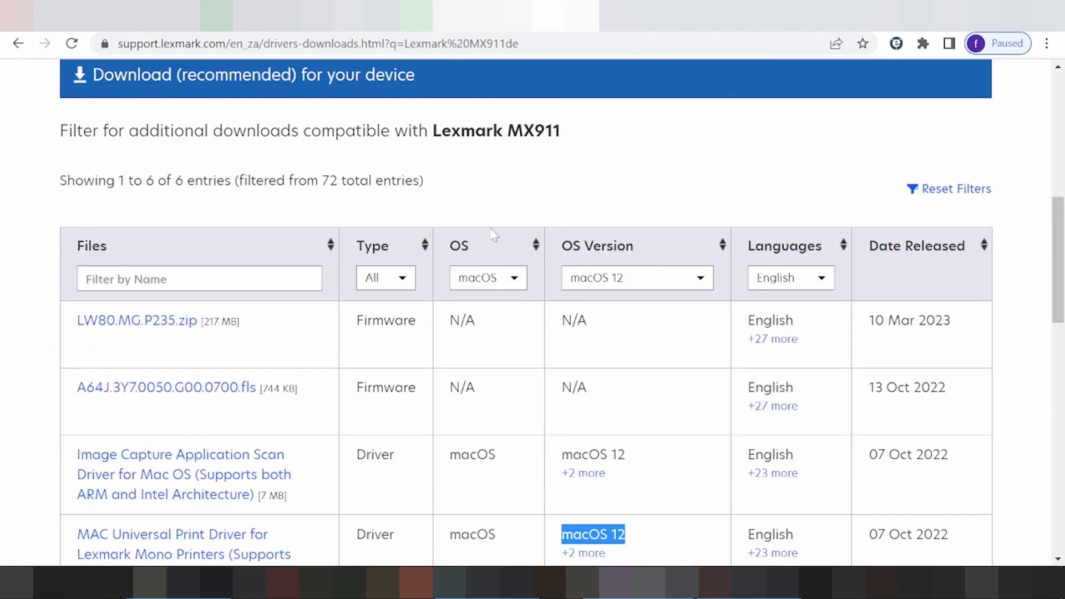
- Switch the OS filter to Linux/Unix and browse its OS version list
left_click(487, 277)
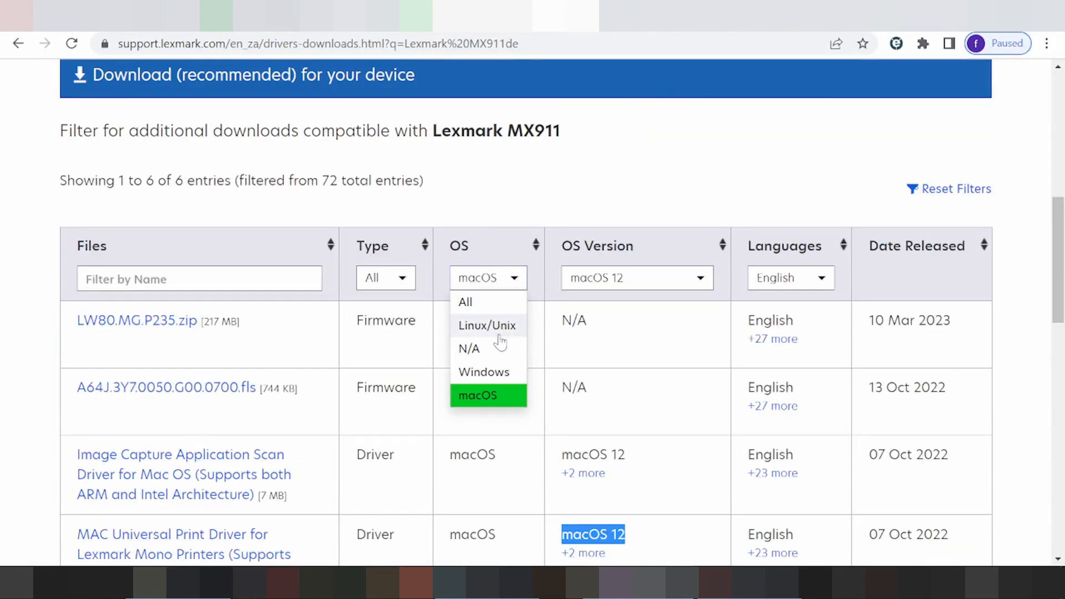
left_click(486, 325)
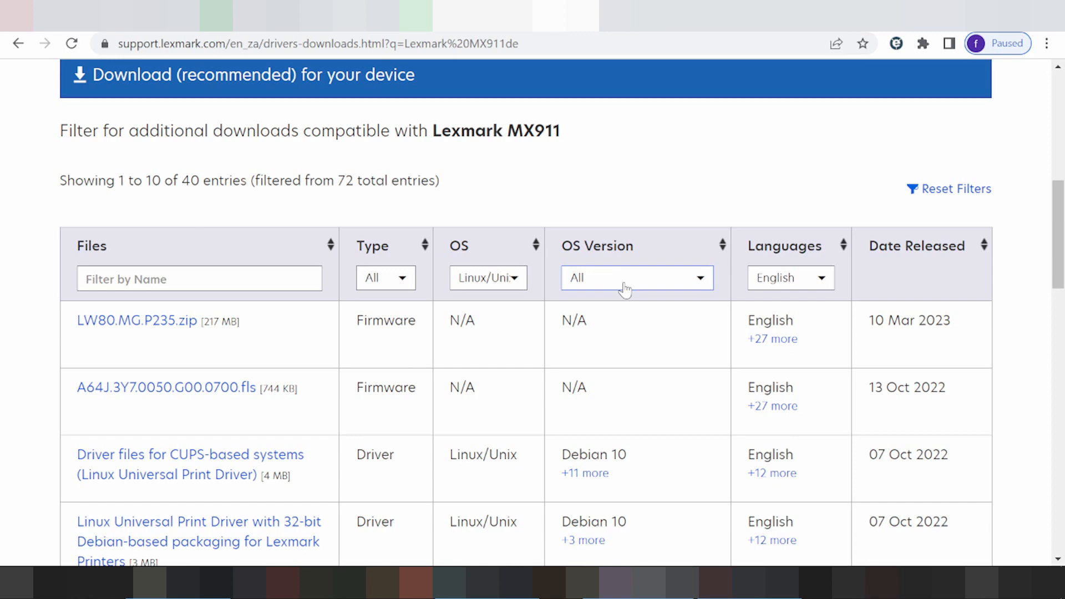
left_click(637, 278)
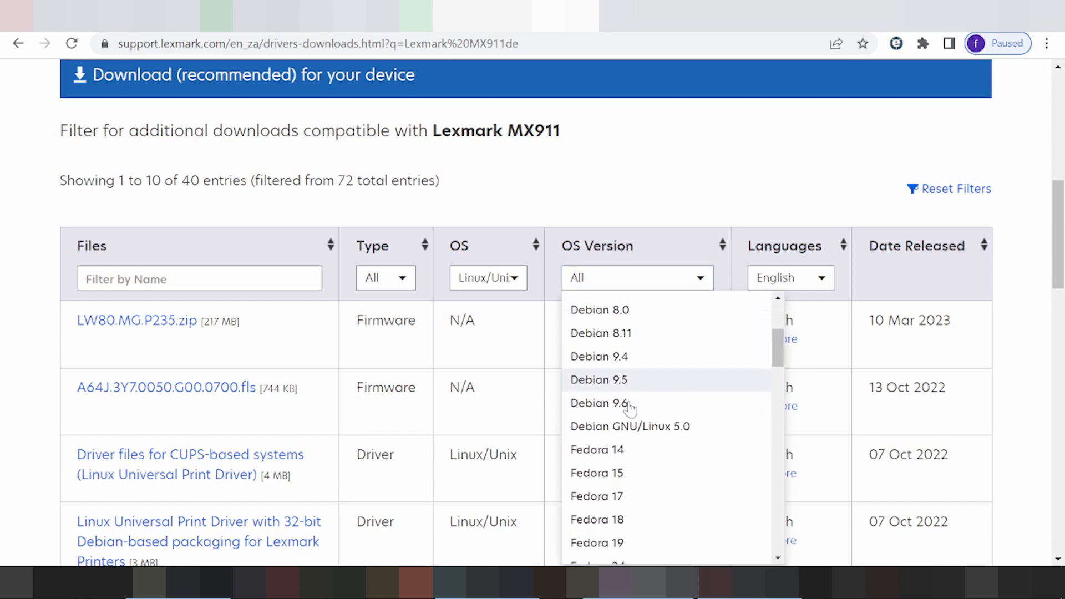
scroll("down", 3)
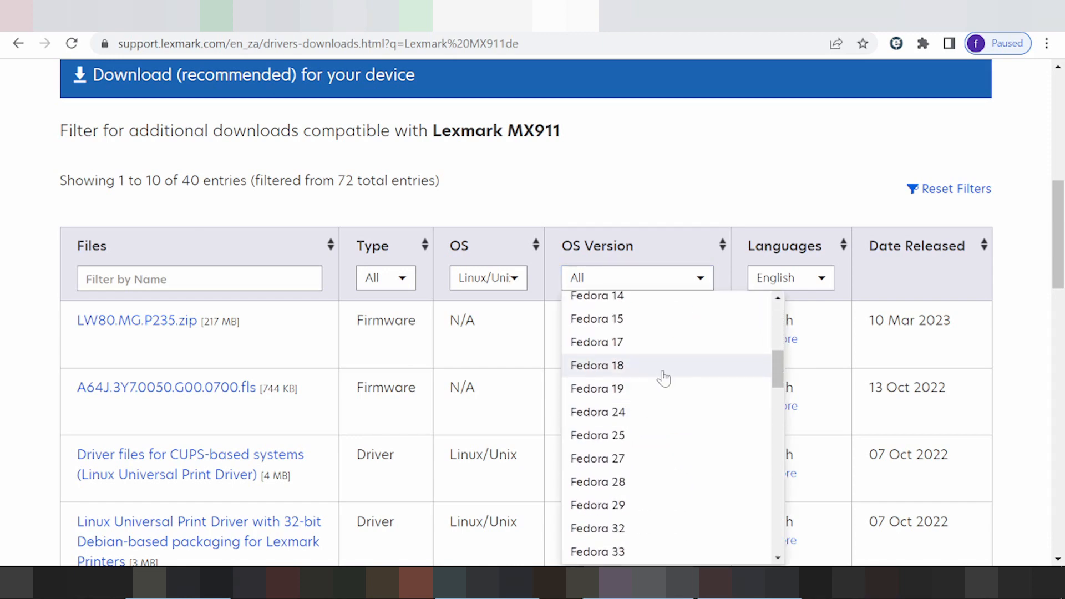
scroll("down", 3)
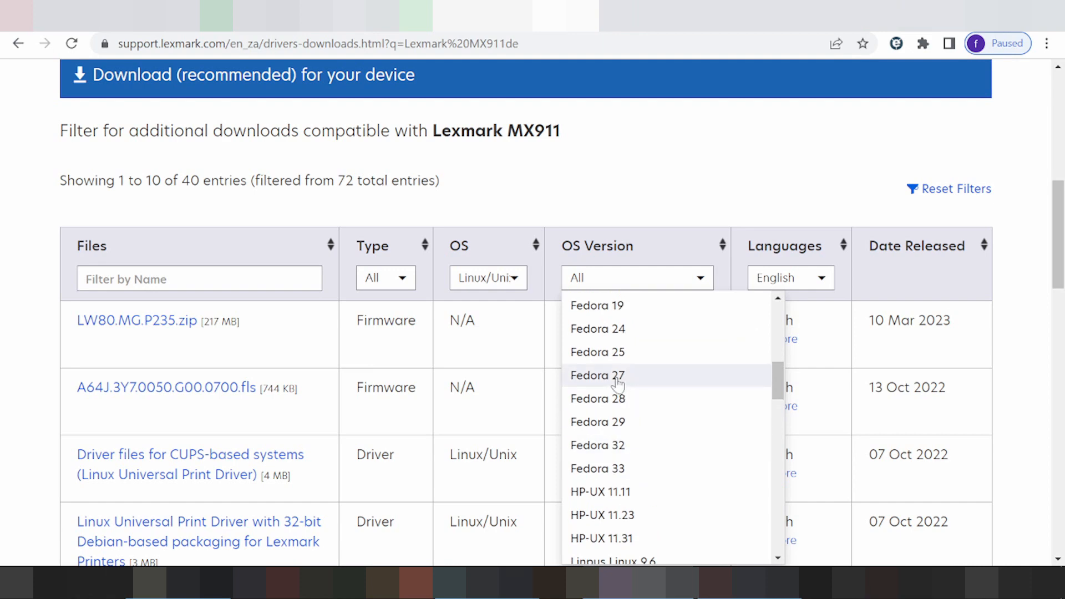
mouse_move(625, 419)
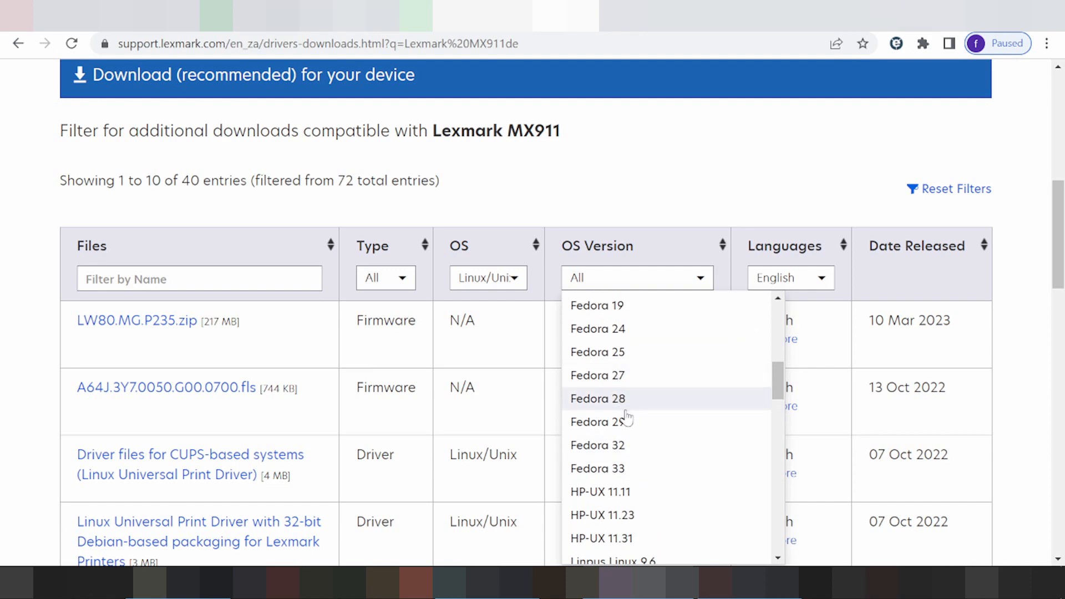
mouse_move(615, 420)
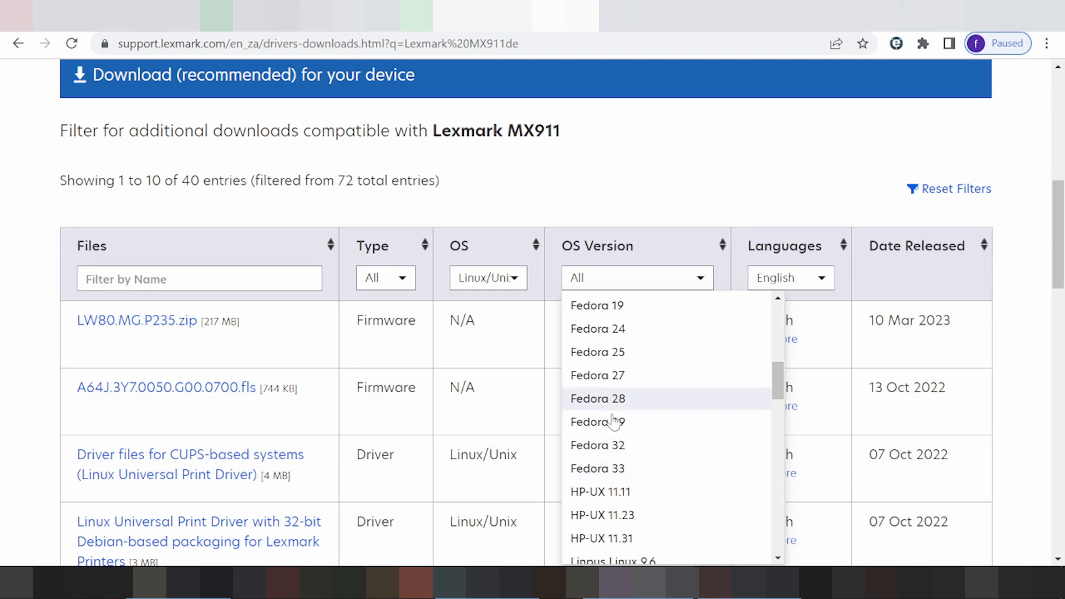
scroll("down", 3)
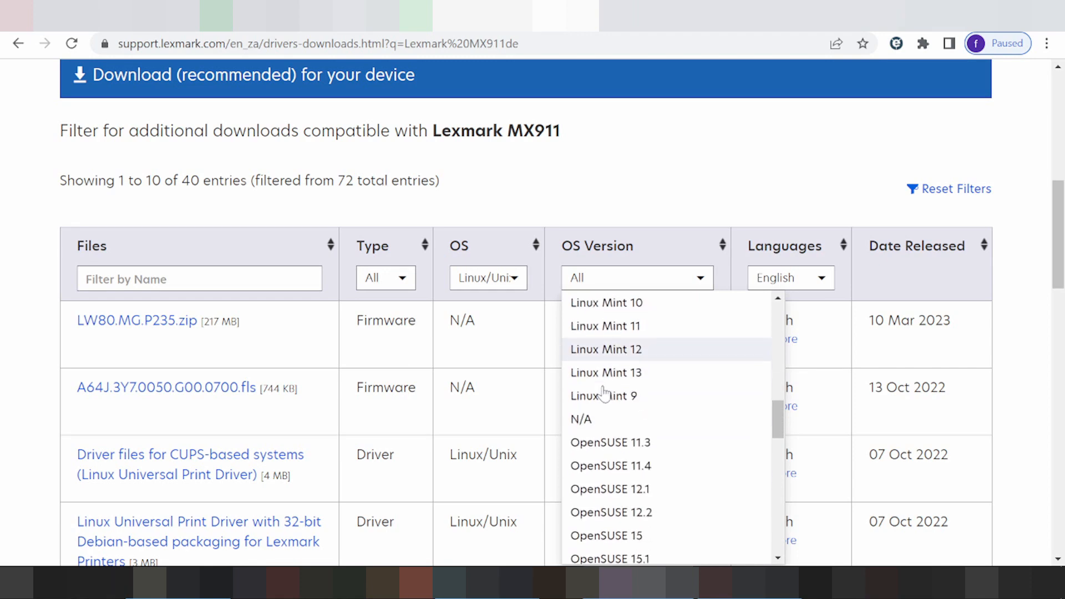
scroll("down", 3)
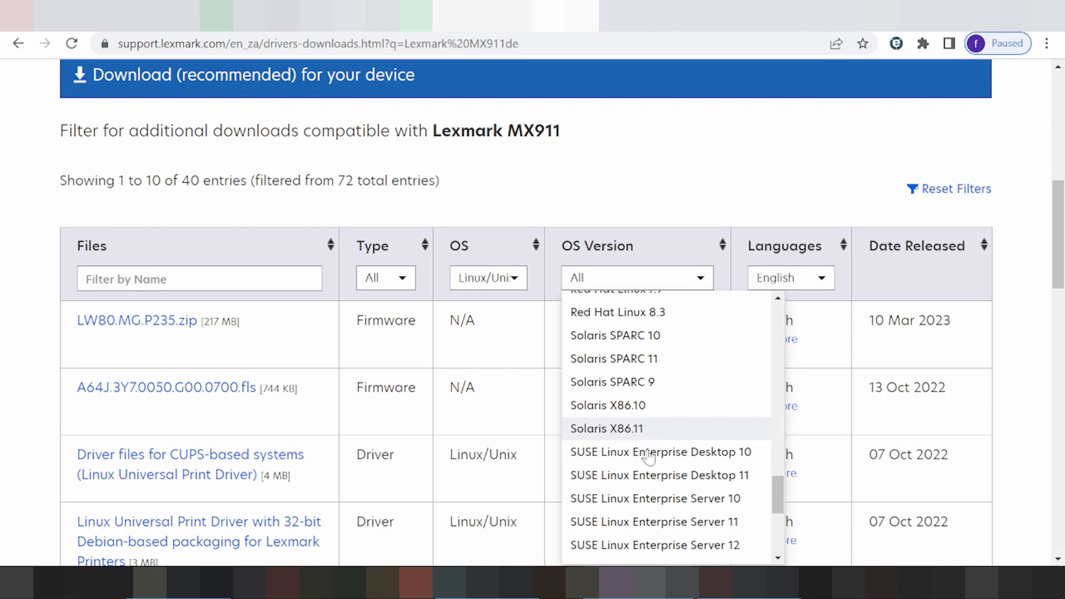
scroll("down", 3)
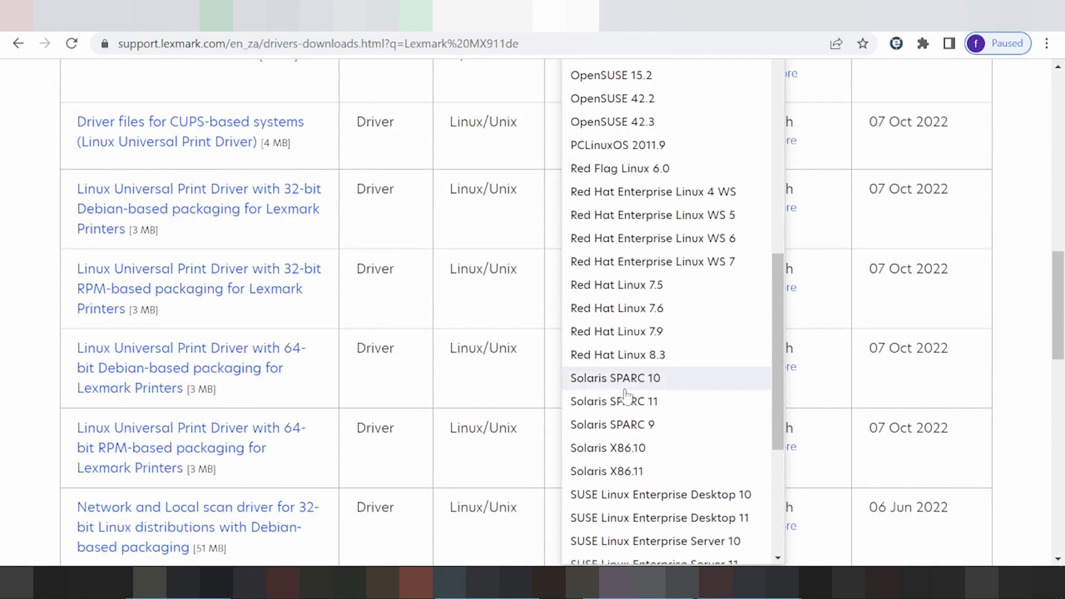
scroll("up", 3)
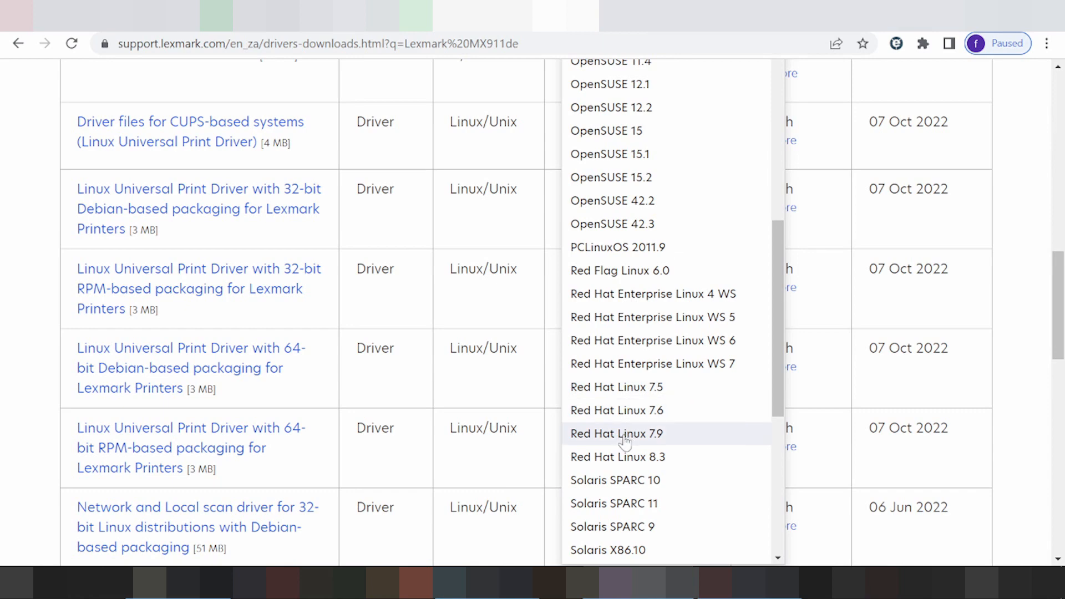
scroll("up", 3)
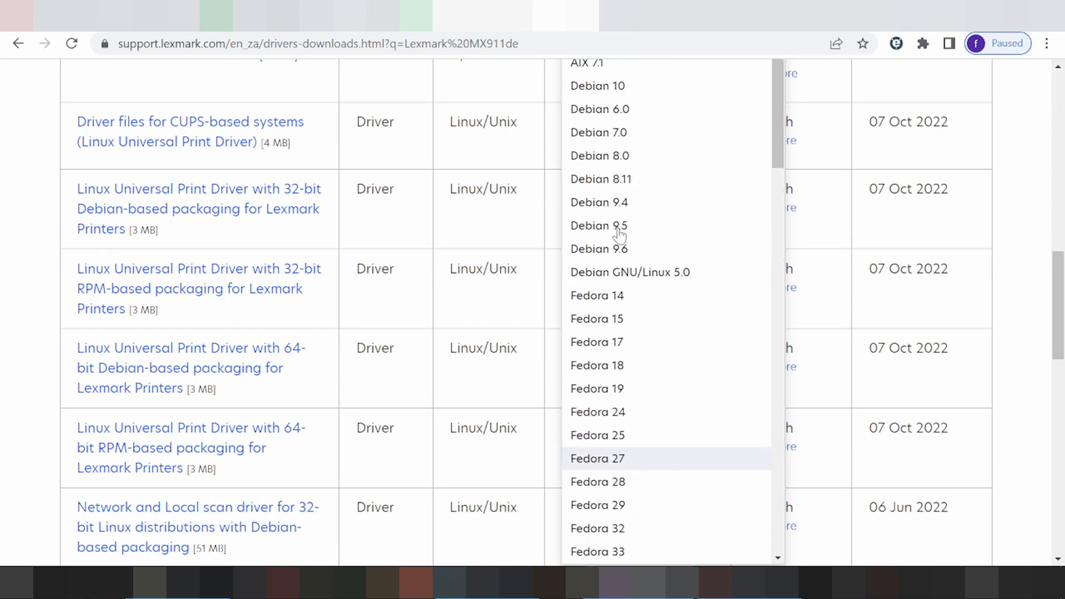
scroll("up", 3)
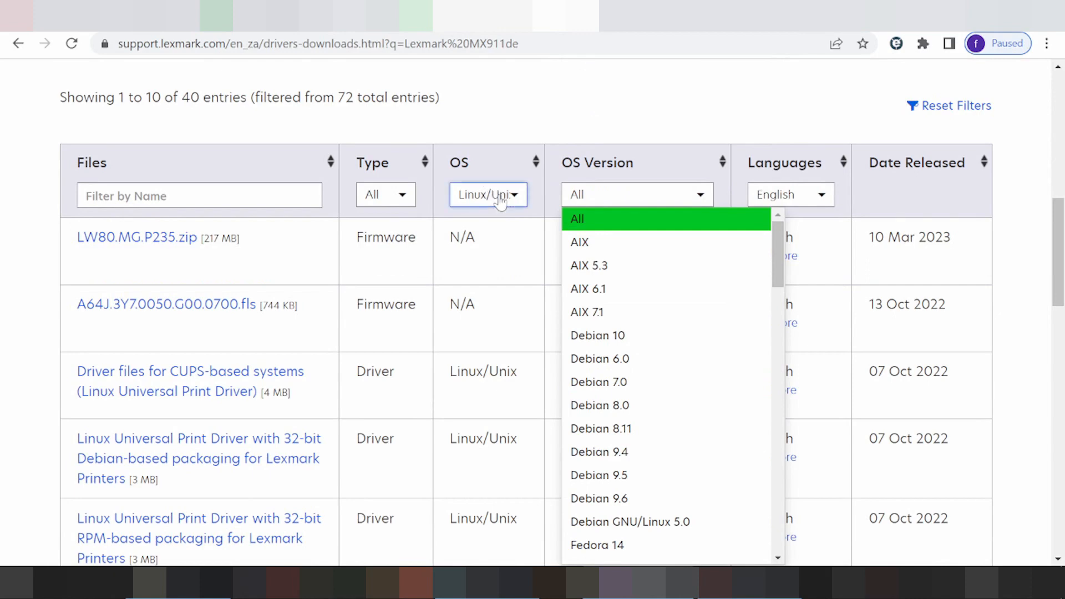
- Set the OS filter to Windows, showing 23 of 72 entries
left_click(489, 196)
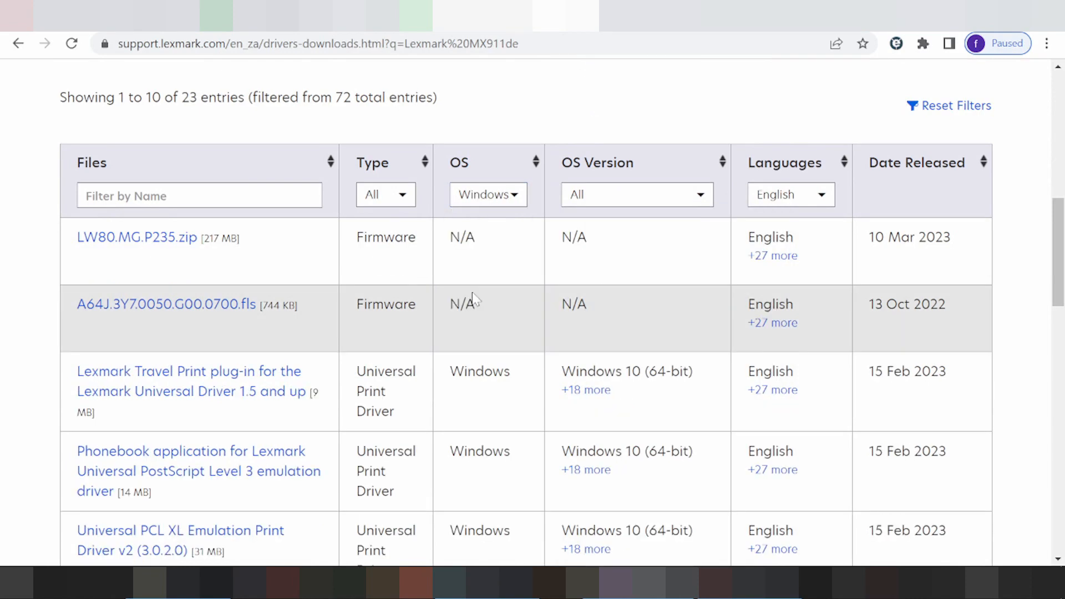
- Narrow the Windows downloads to Windows 11 (64-bit)
left_click(637, 194)
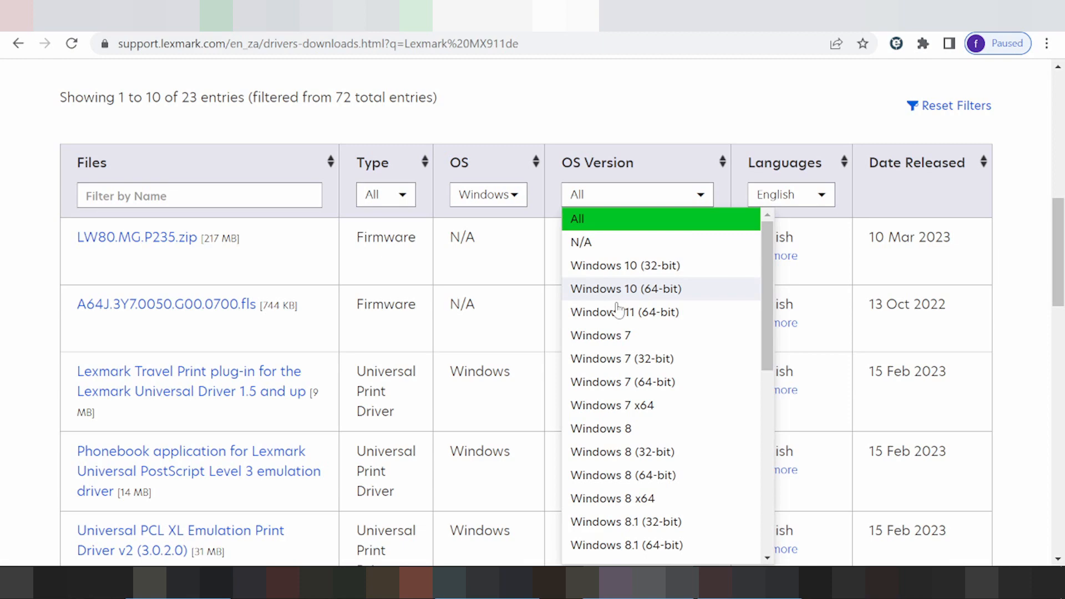
mouse_move(625, 312)
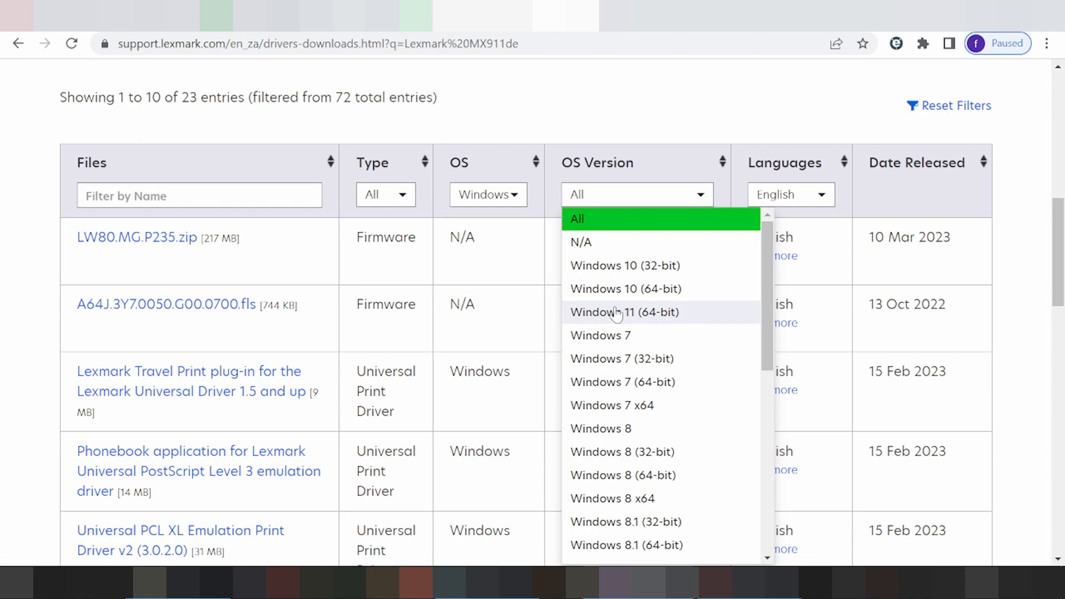
scroll("down", 3)
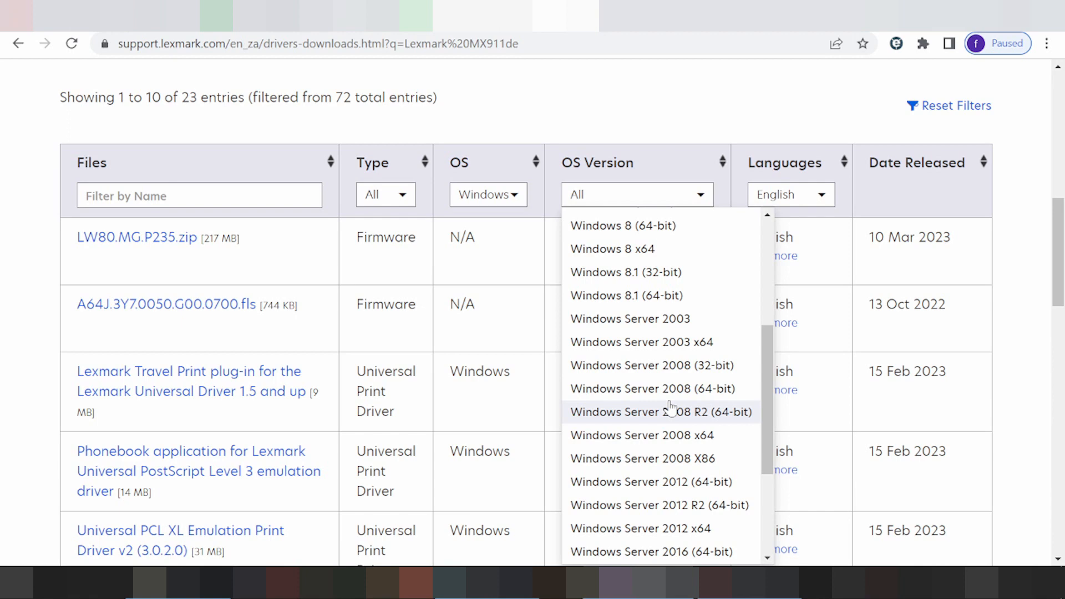
scroll("up", 3)
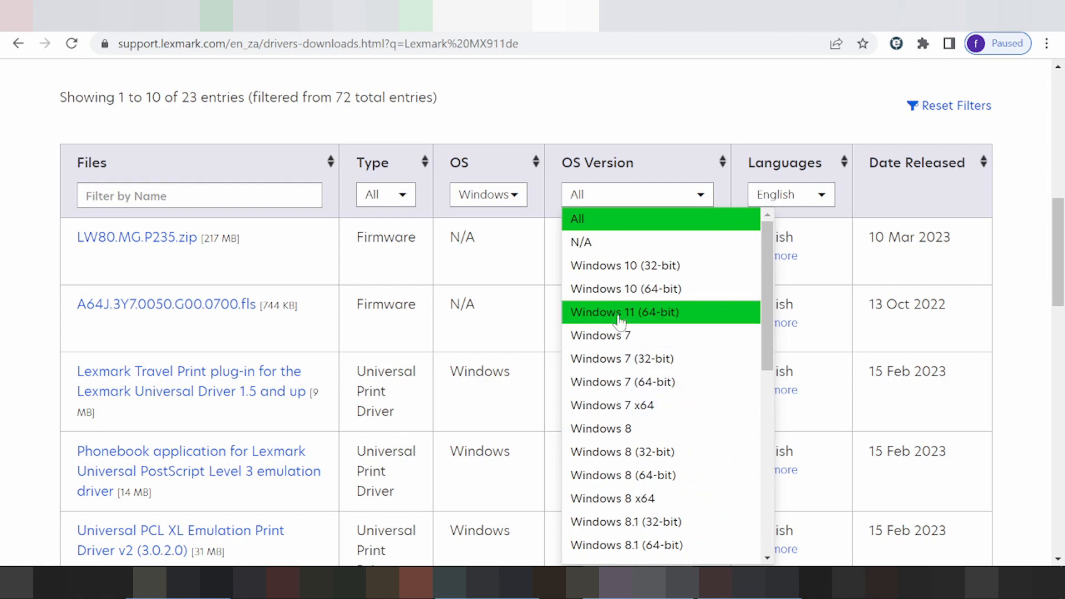
left_click(623, 313)
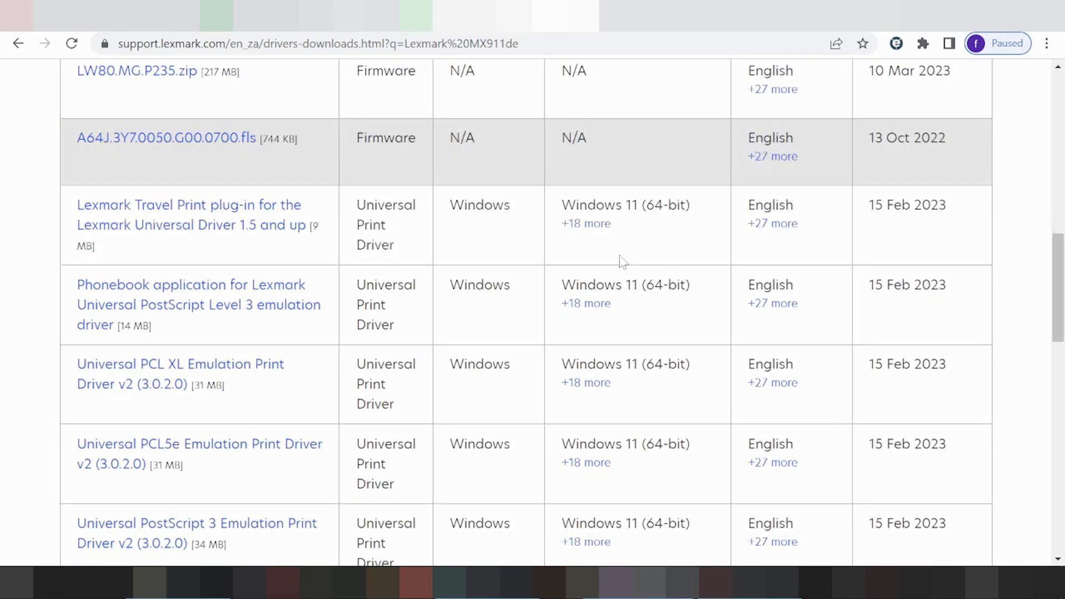
- Start downloading the Universal Print Driver Installation Package v2 (3.0.2.0, 132 MB) via Start Download
scroll("down", 3)
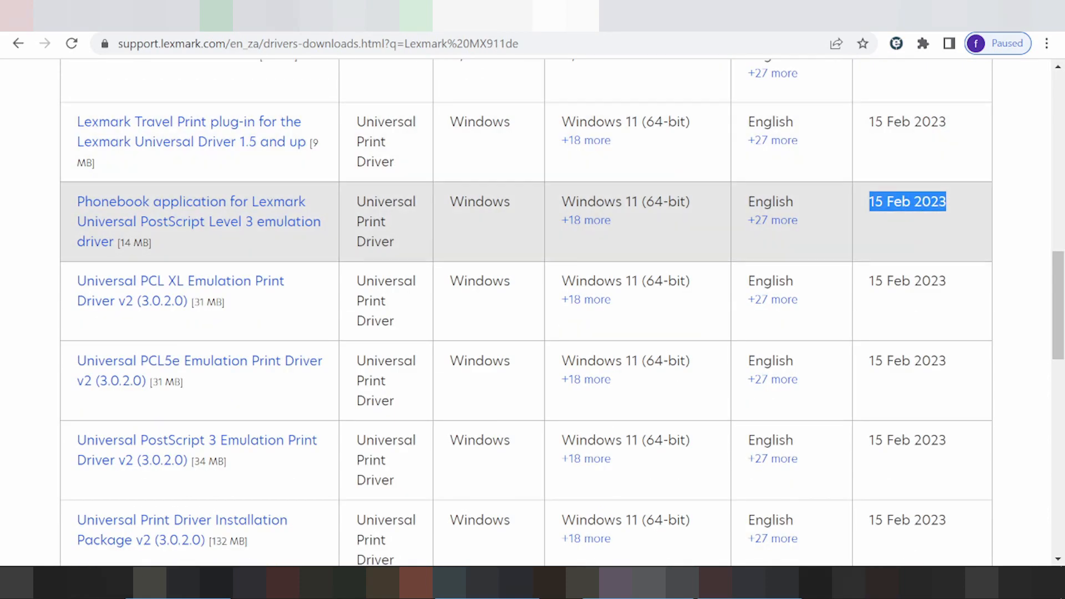
double_click(770, 202)
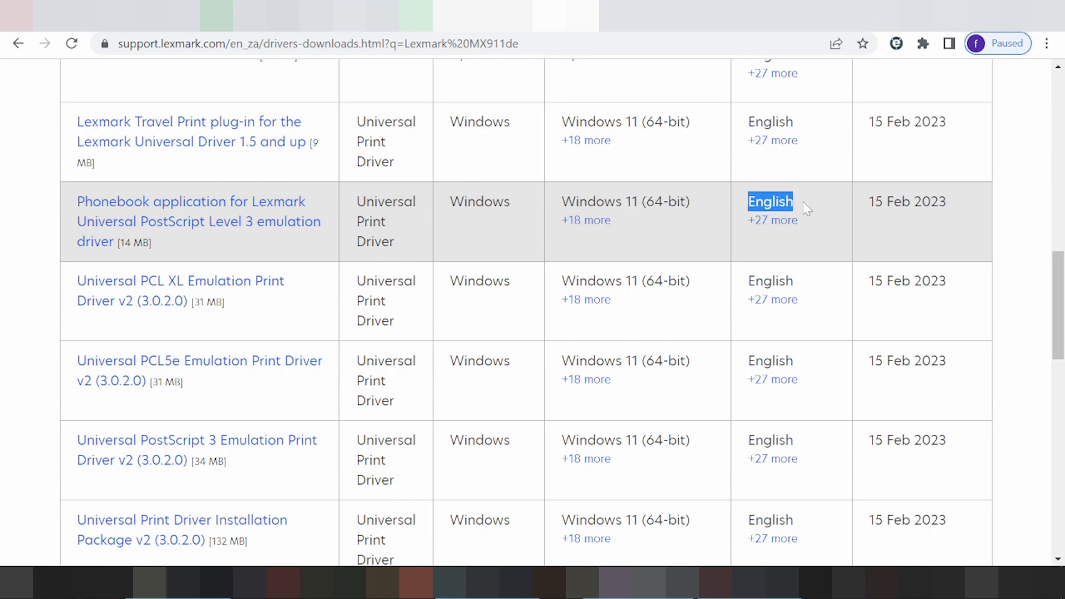
scroll("down", 3)
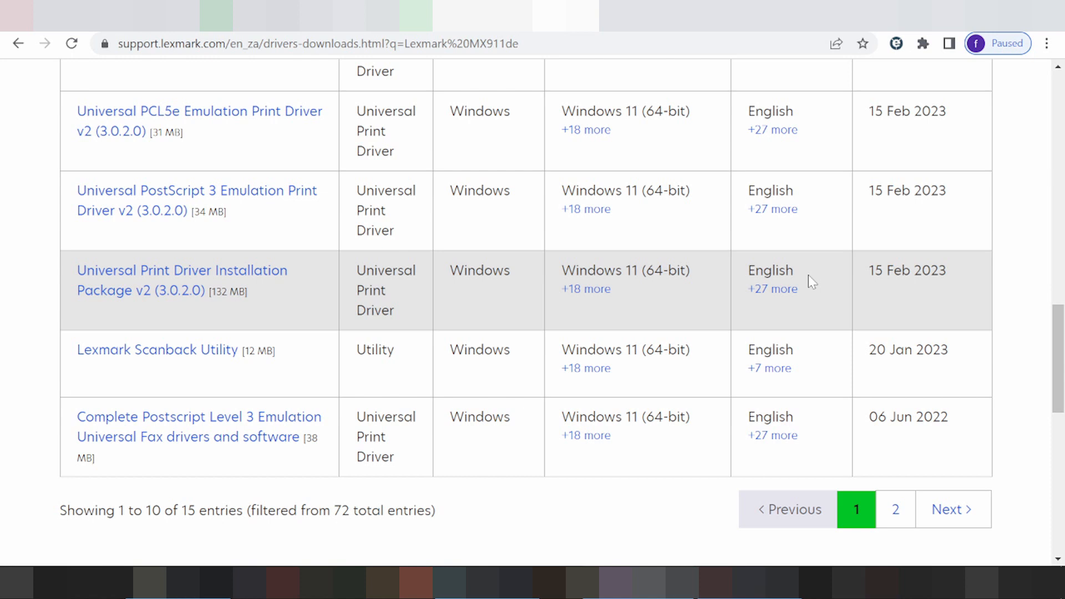
mouse_move(230, 284)
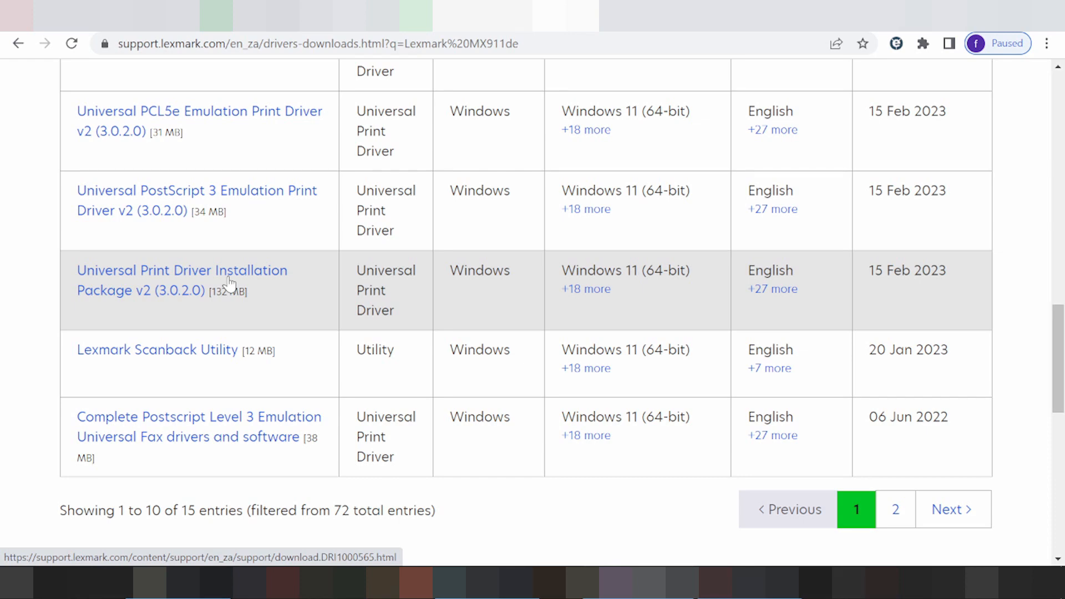
mouse_move(359, 286)
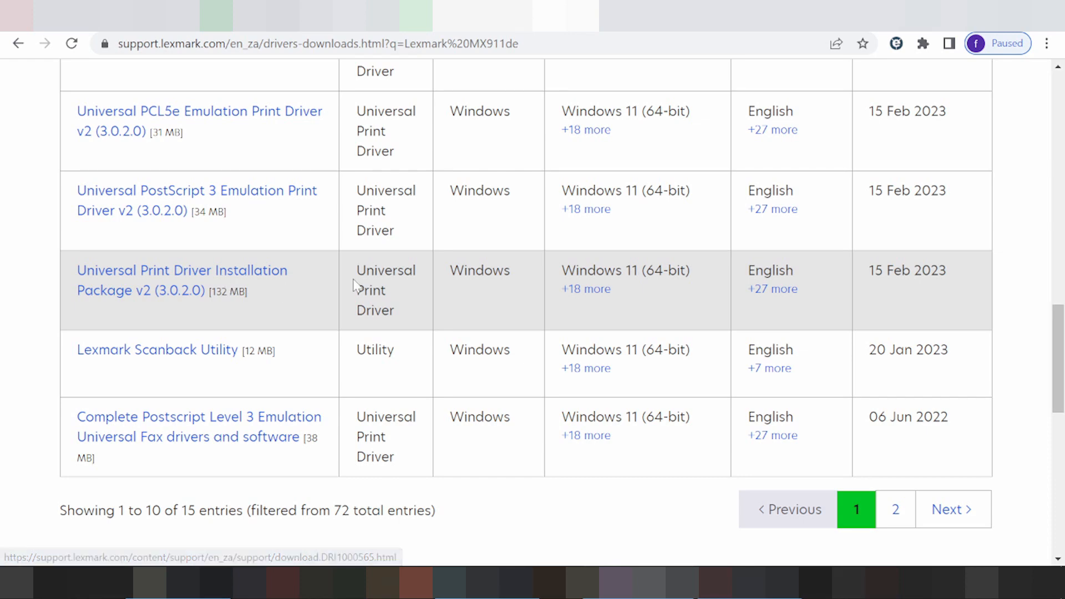
mouse_move(250, 278)
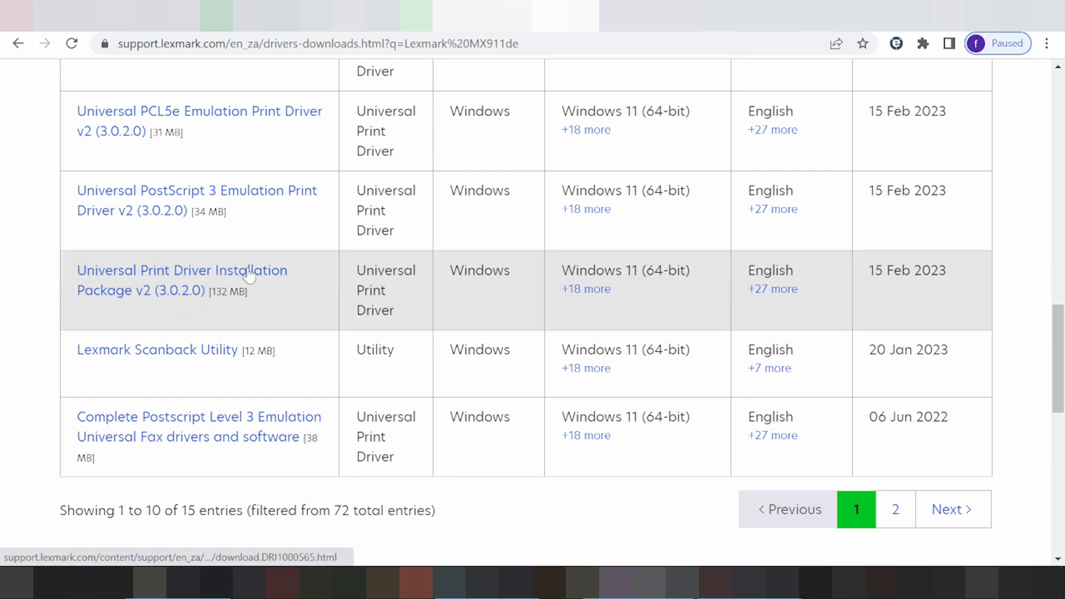
mouse_move(126, 292)
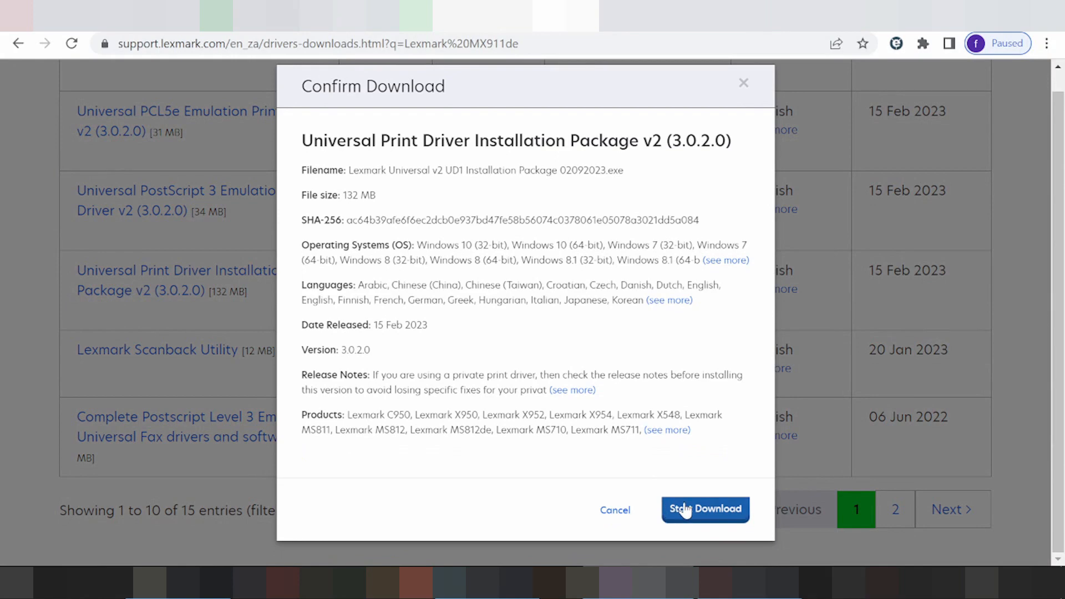
left_click(705, 510)
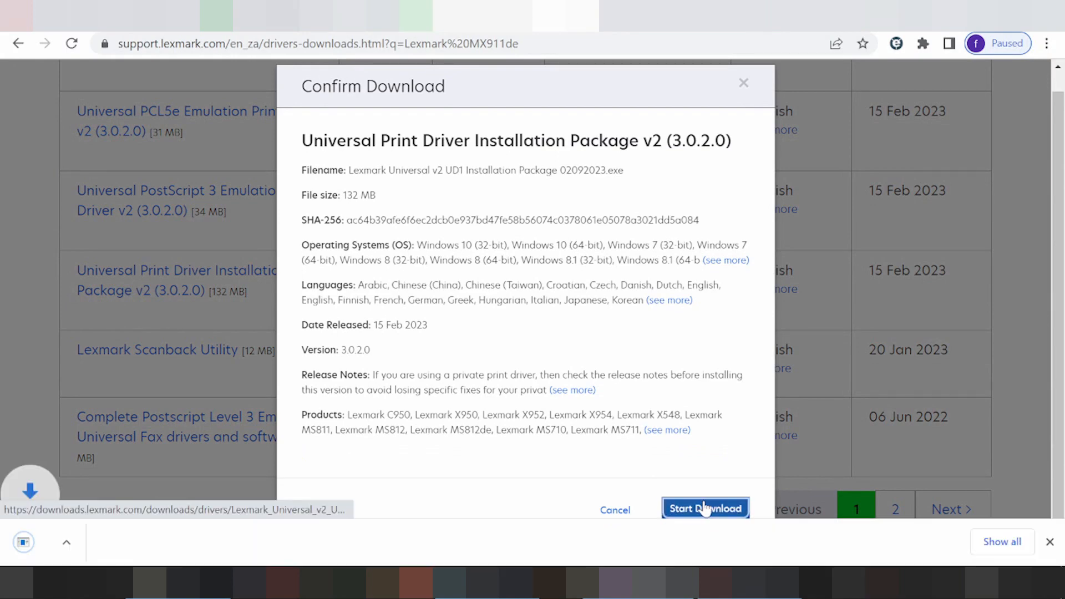
left_click(706, 508)
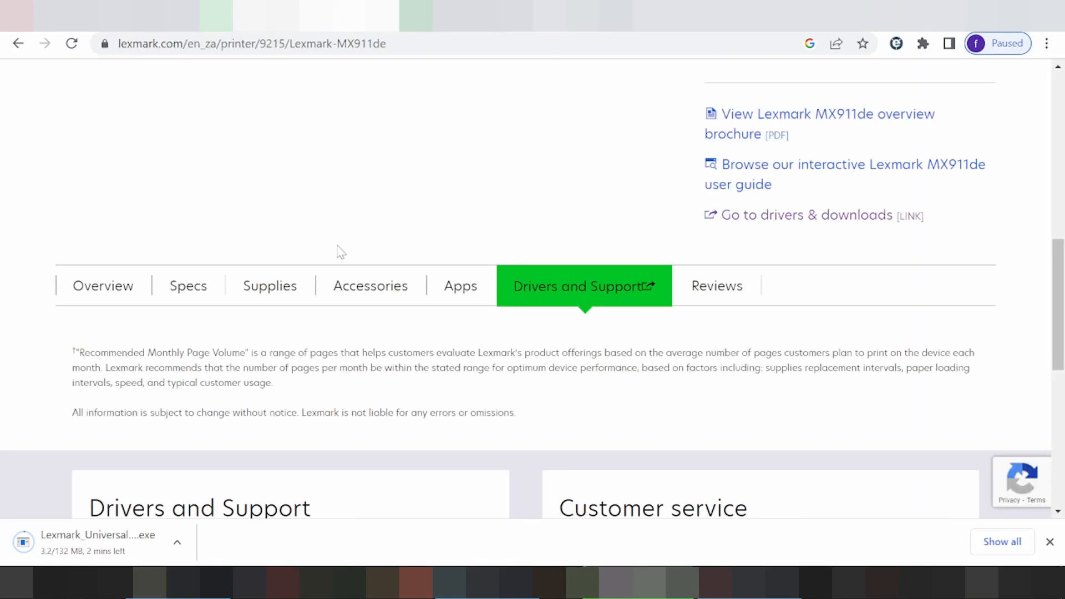
- Open the download-bar menu for Lexmark_Universal_v2_UD1_Installation_Package_02092023.exe
scroll("up", 3)
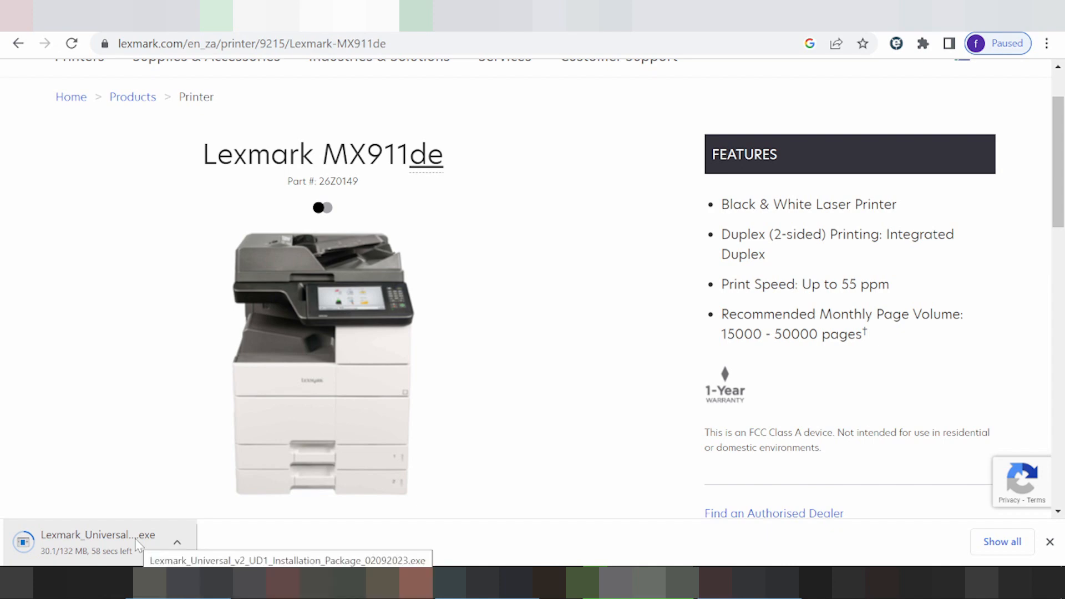
left_click(177, 543)
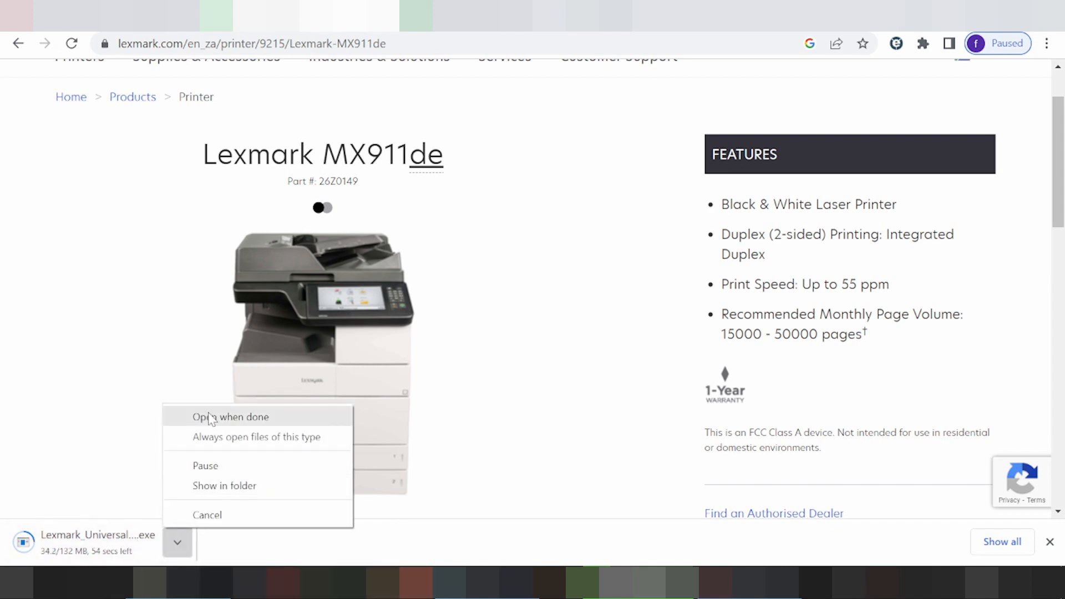
mouse_move(211, 381)
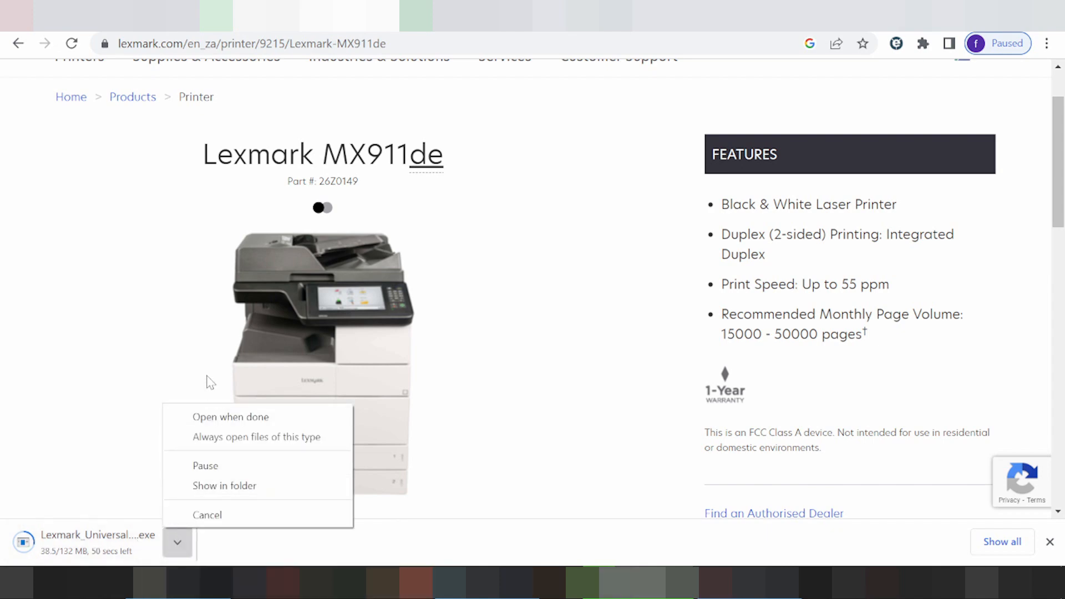